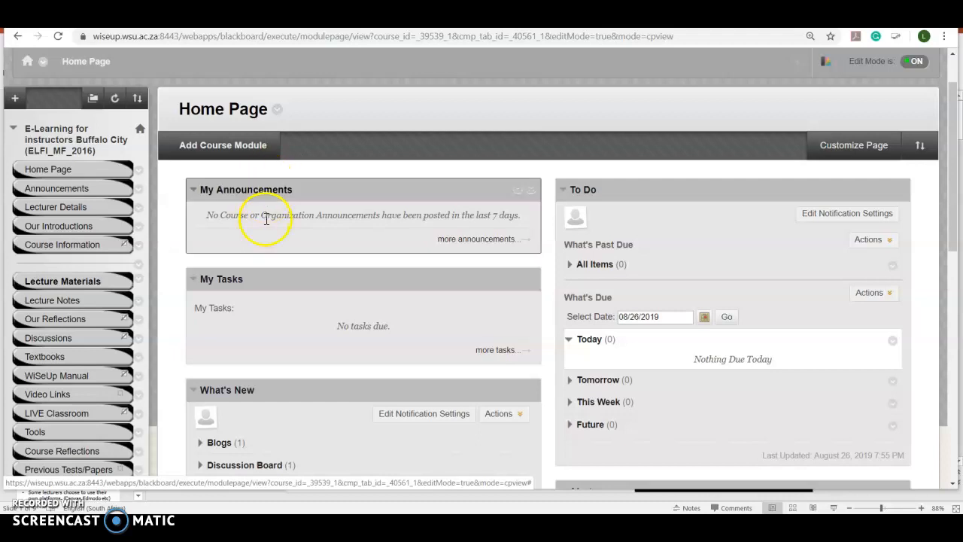
mouse_move(269, 240)
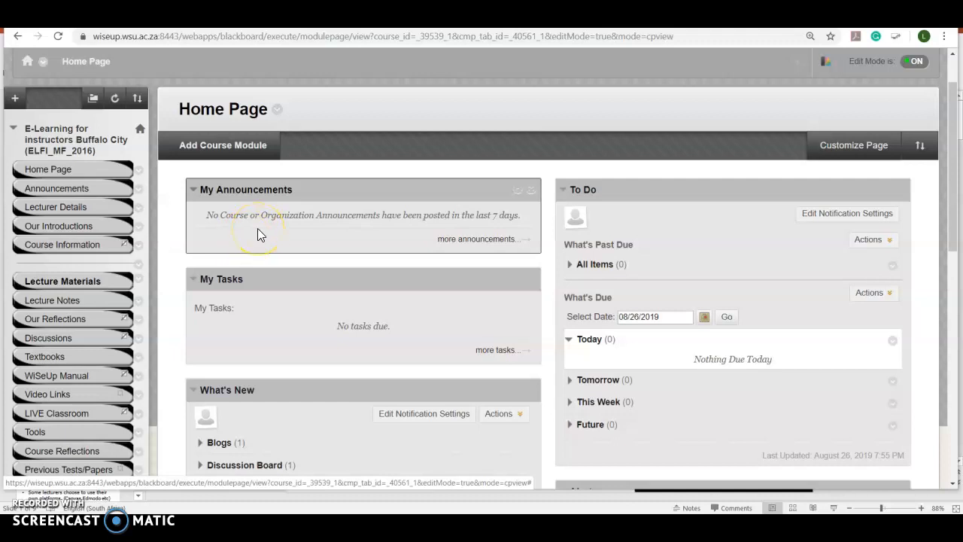
mouse_move(223, 237)
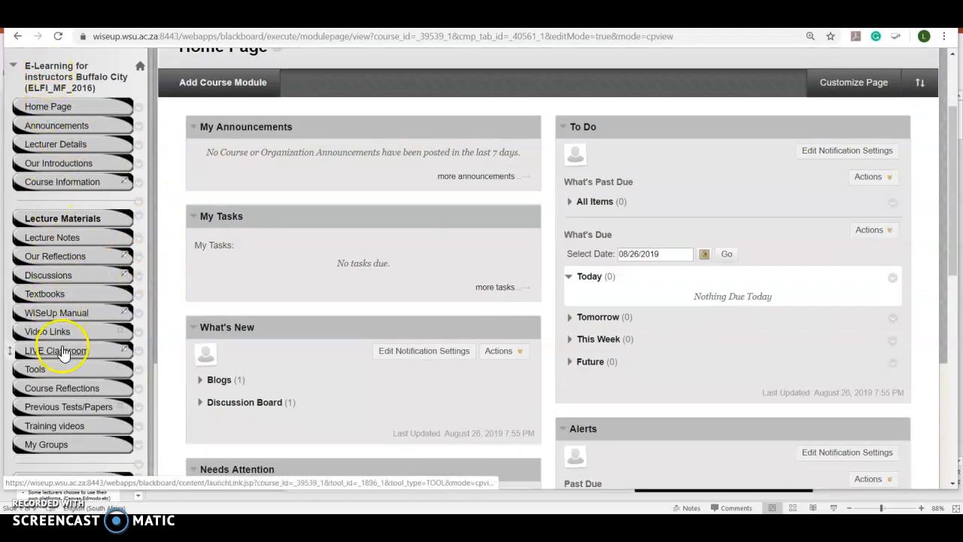
Expand Course Tools under Course Management and launch Blackboard Collaborate Ultra.
scroll("down", 3)
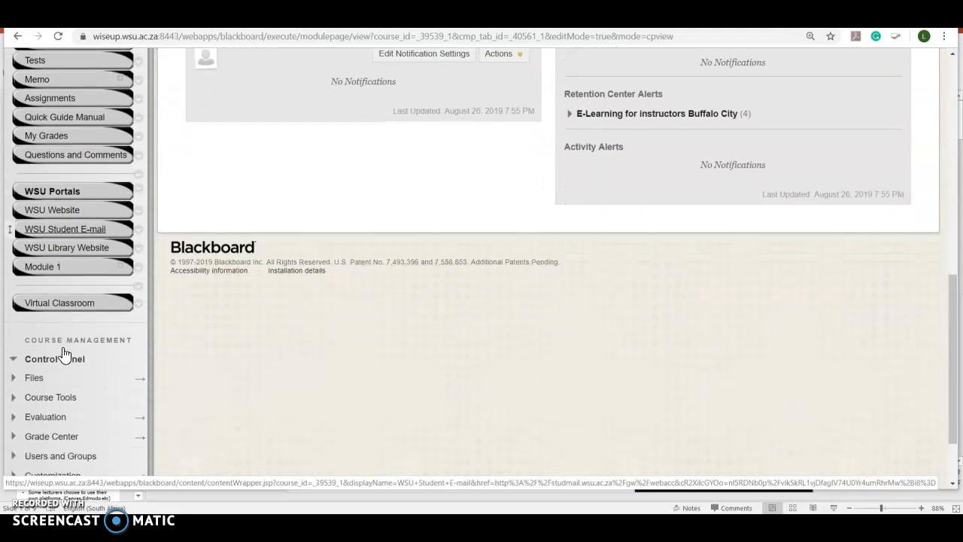
scroll("down", 3)
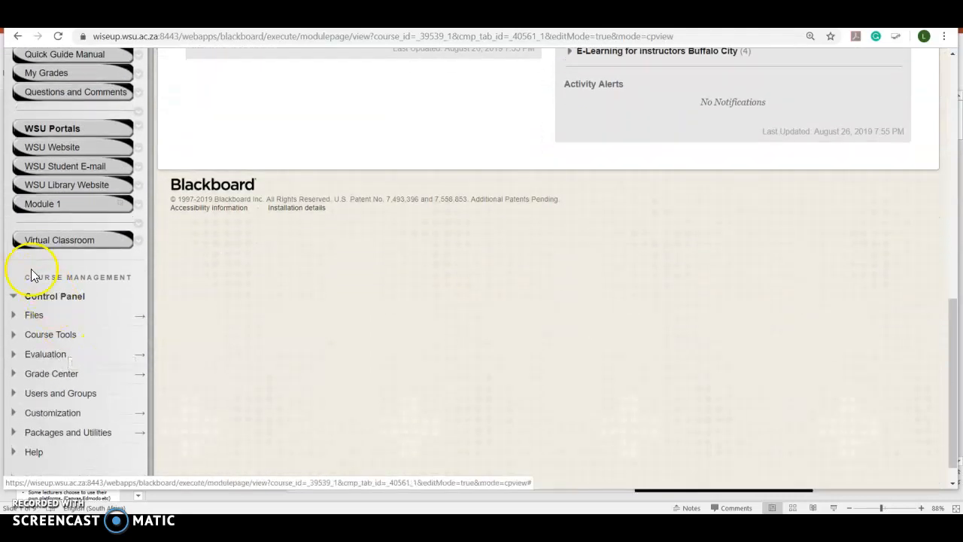
mouse_move(109, 289)
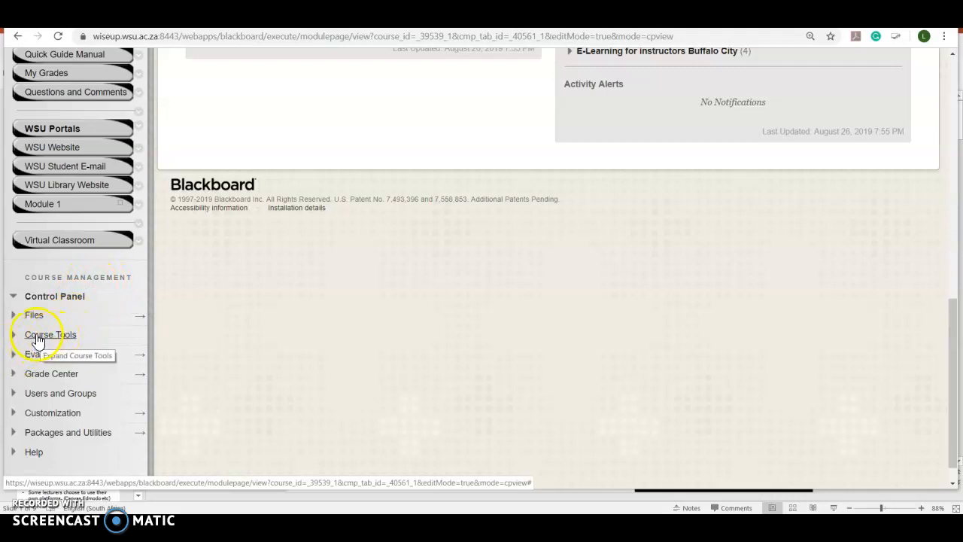
left_click(52, 334)
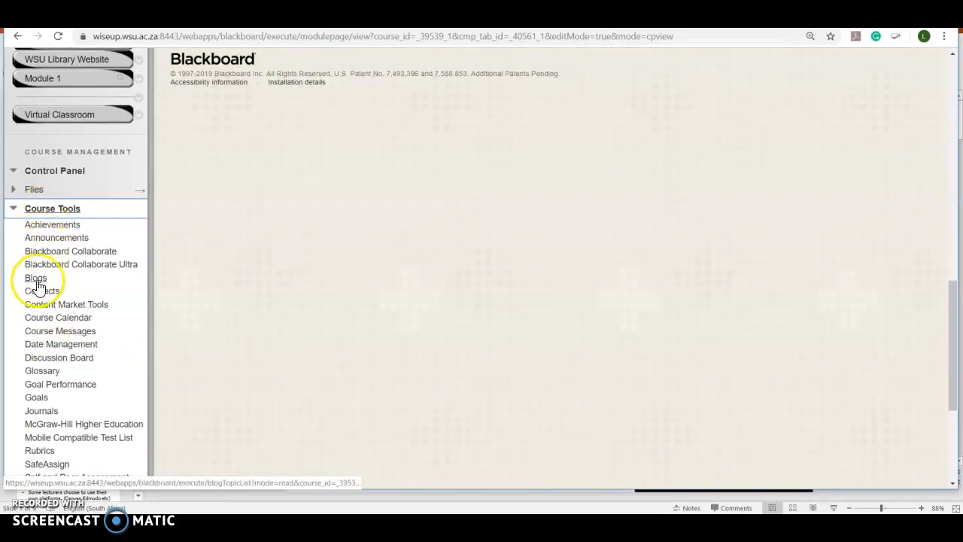
mouse_move(66, 250)
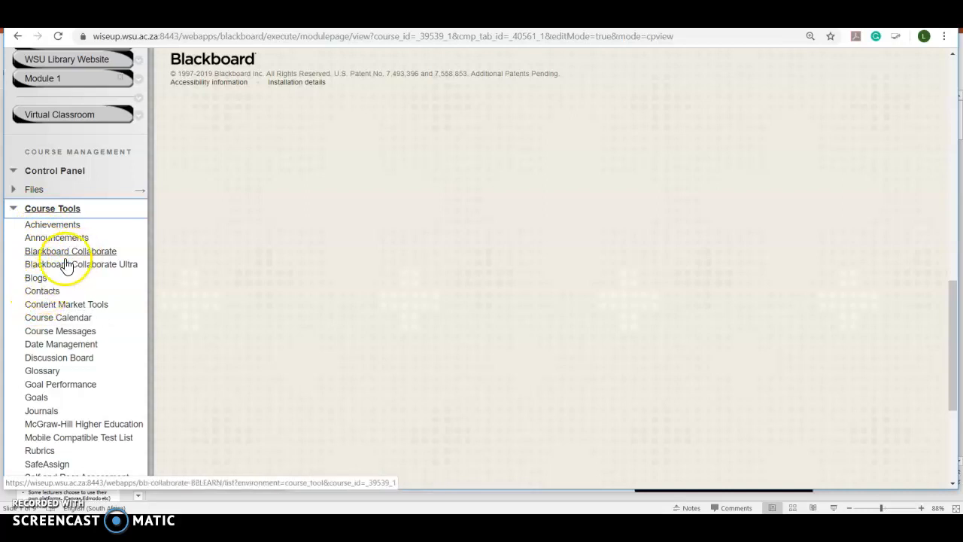
mouse_move(67, 265)
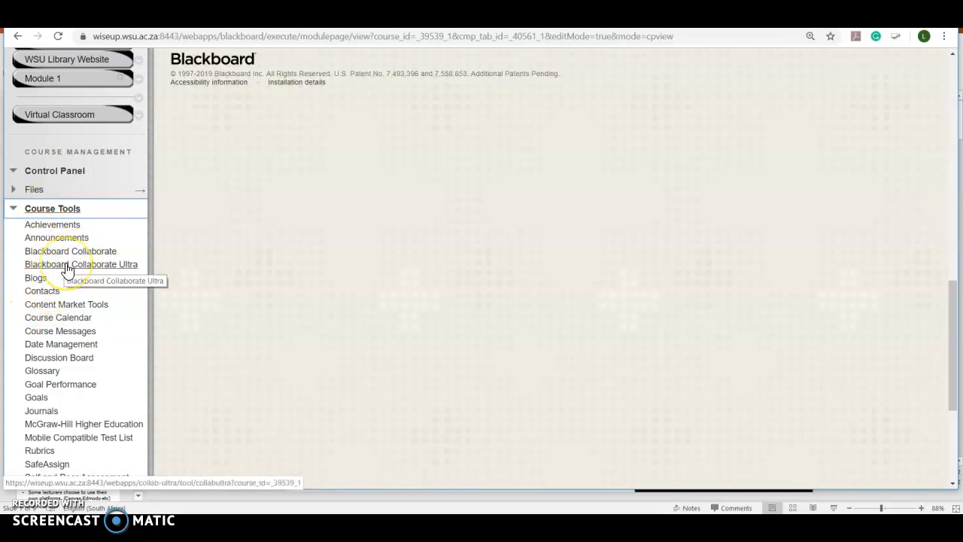
left_click(81, 265)
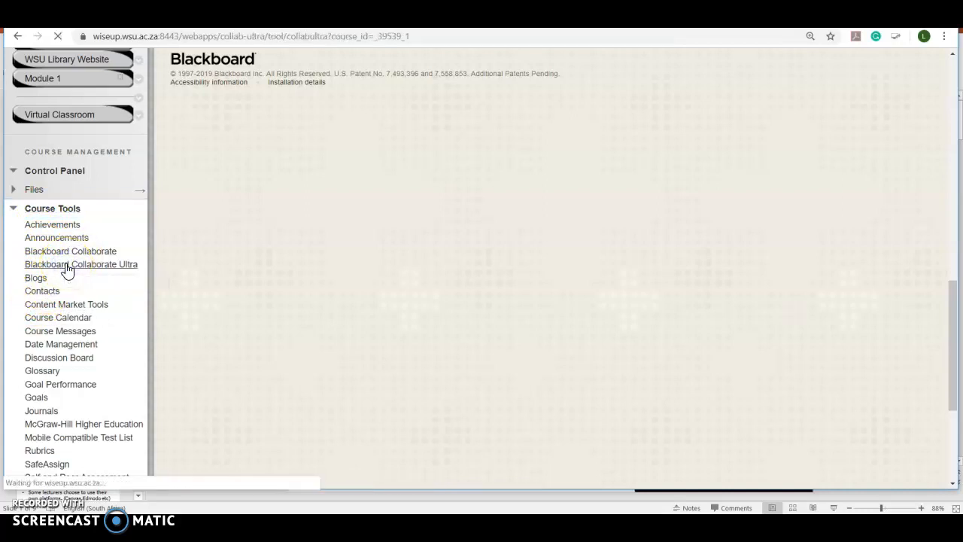
Load the course's Sessions page and start creating a new session.
left_click(81, 264)
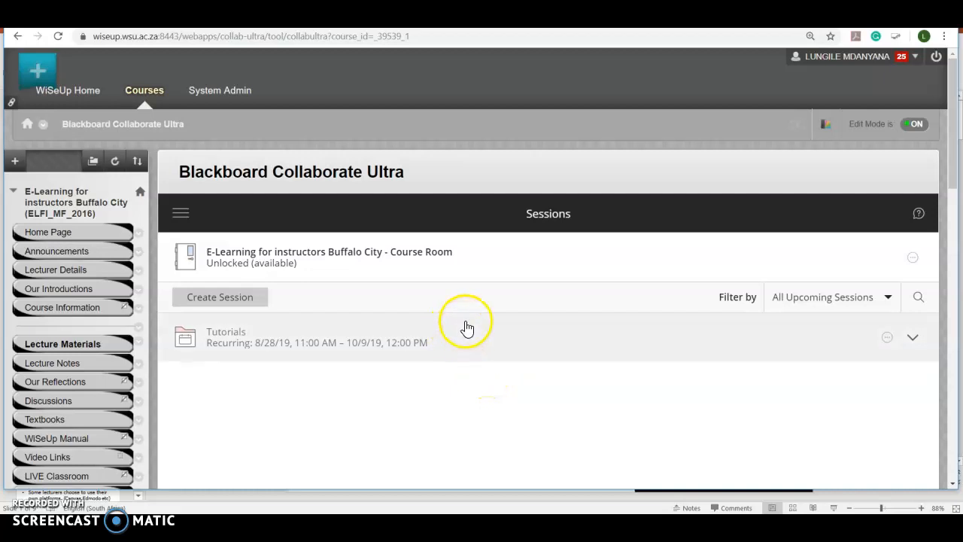
mouse_move(547, 214)
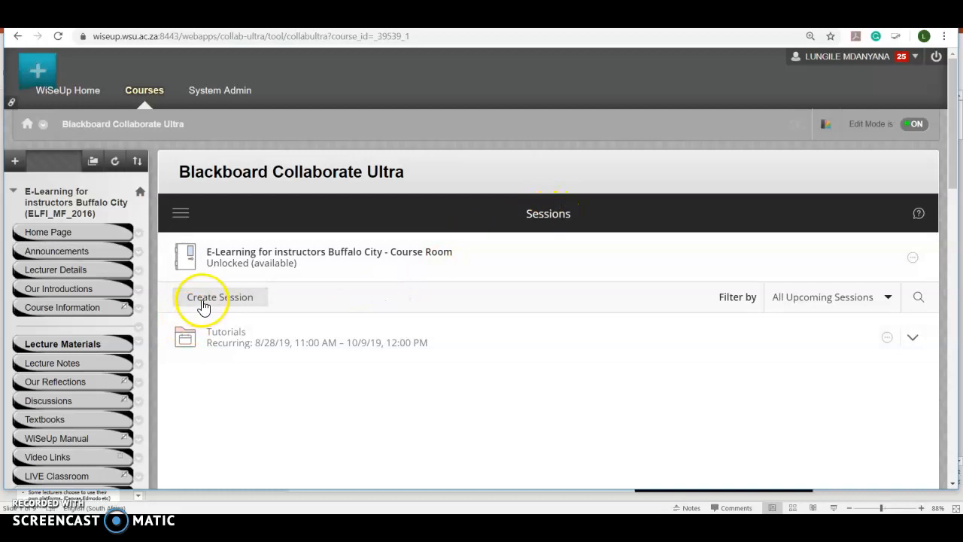
mouse_move(239, 376)
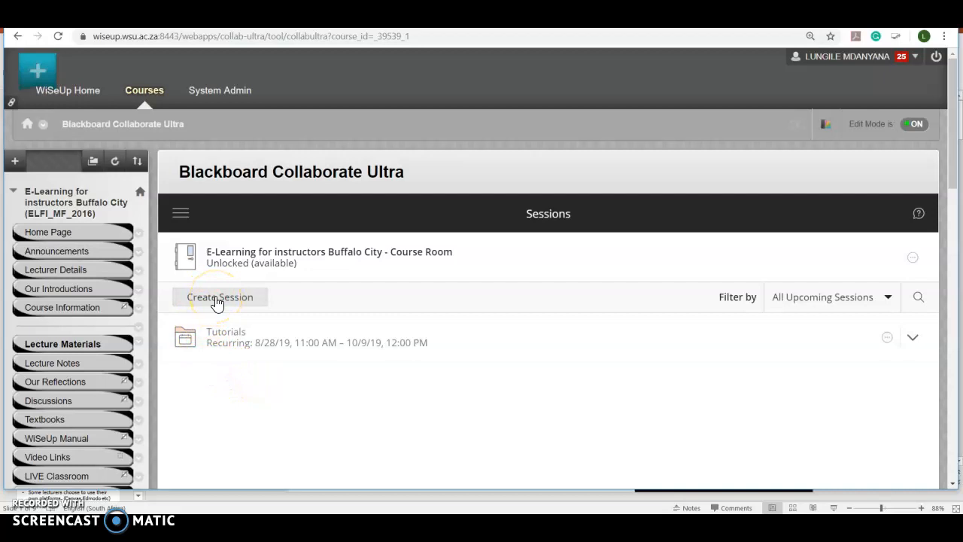
left_click(219, 296)
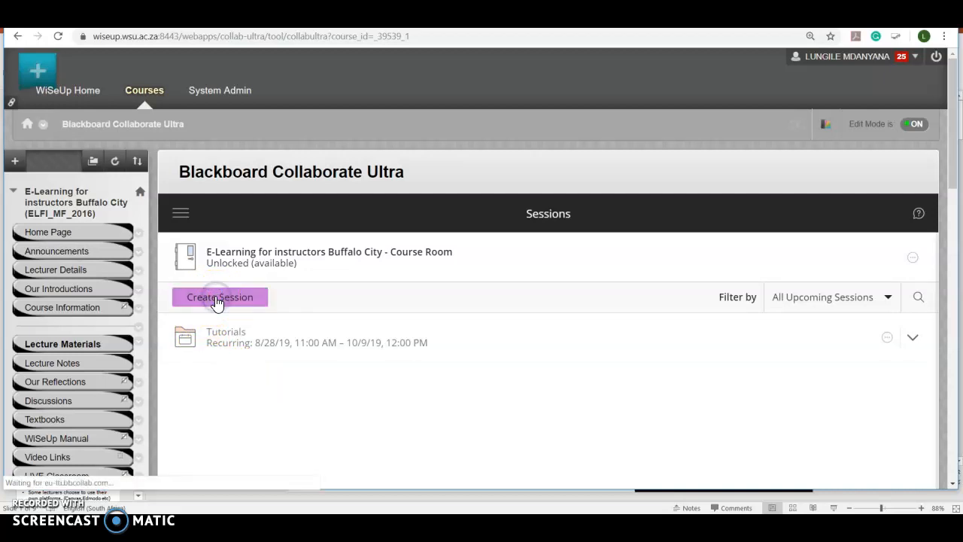
Name the new session 'Induction presentation' and move down to its guest settings.
left_click(220, 297)
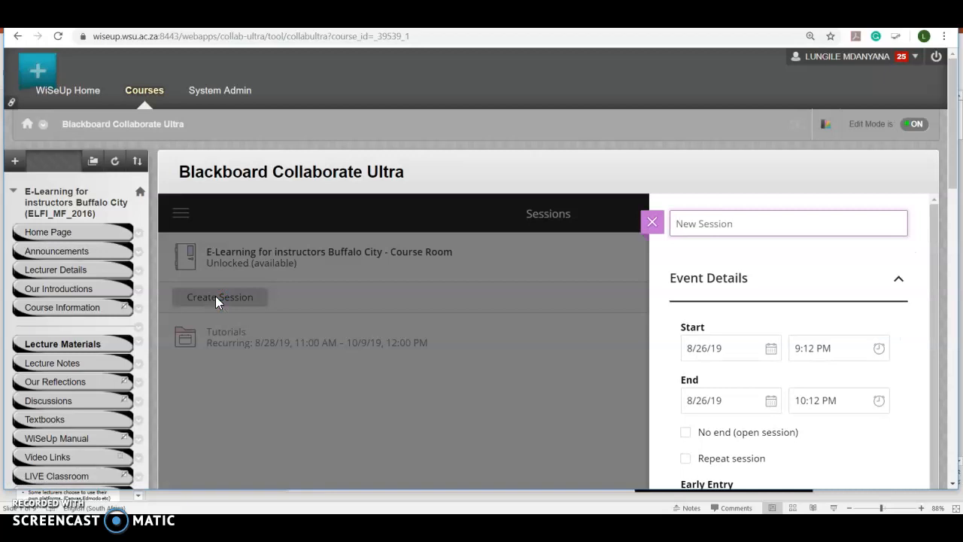
mouse_move(474, 419)
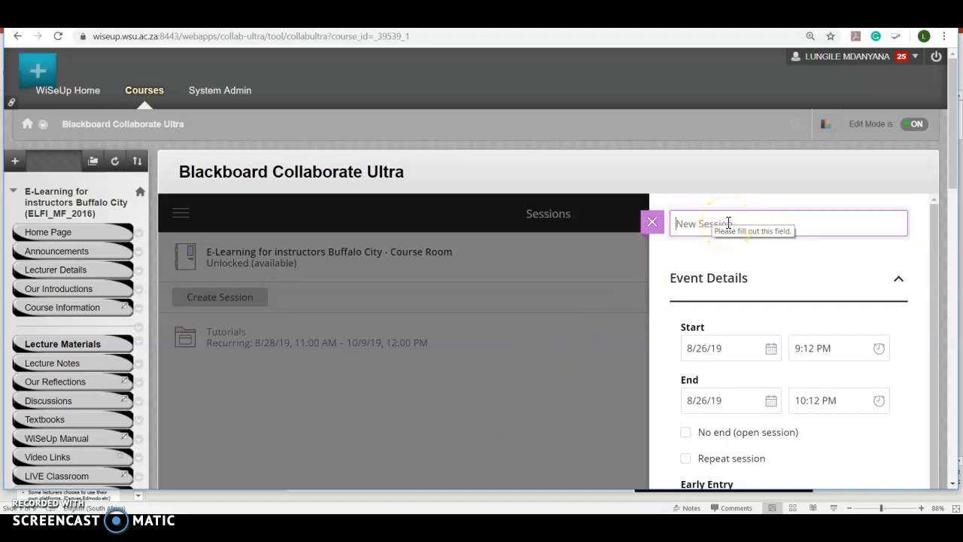
type("Induction s")
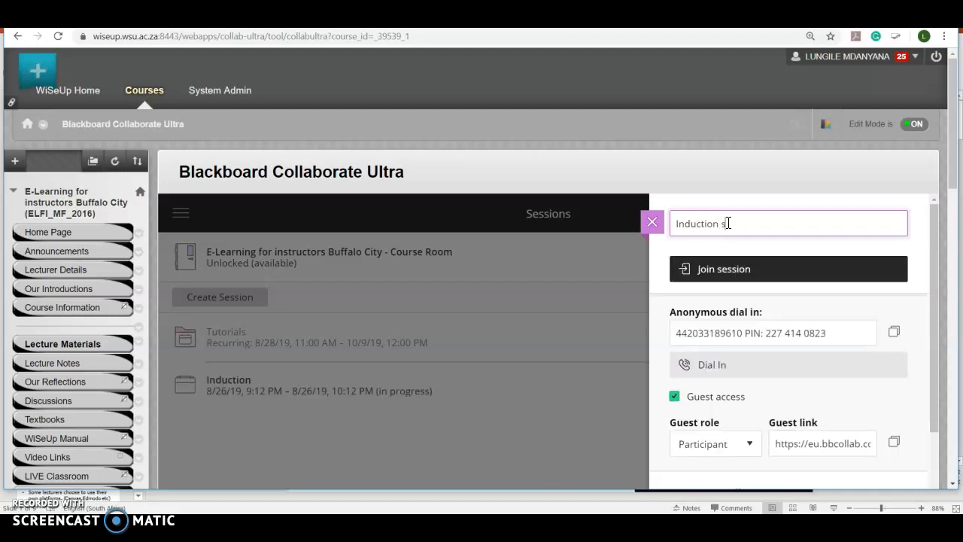
key("Backspace")
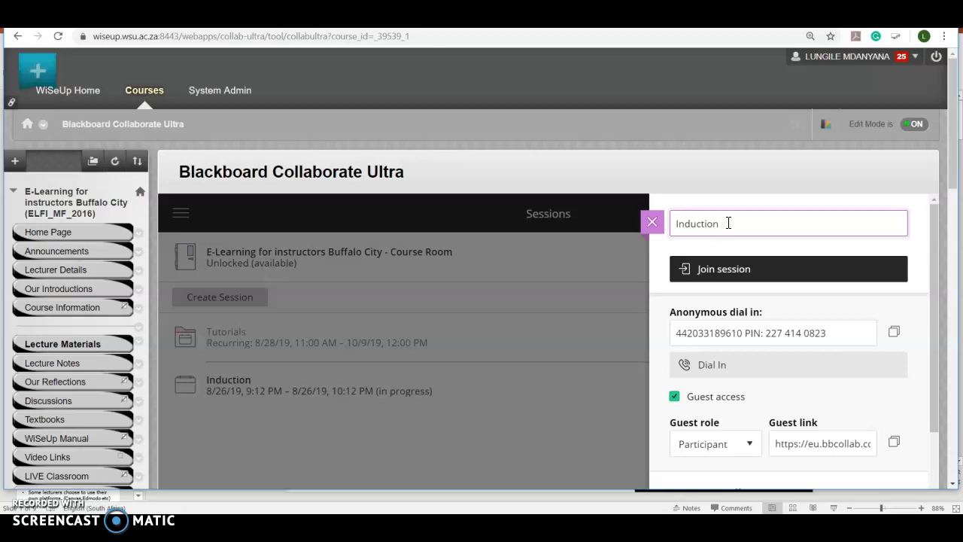
type("presentation")
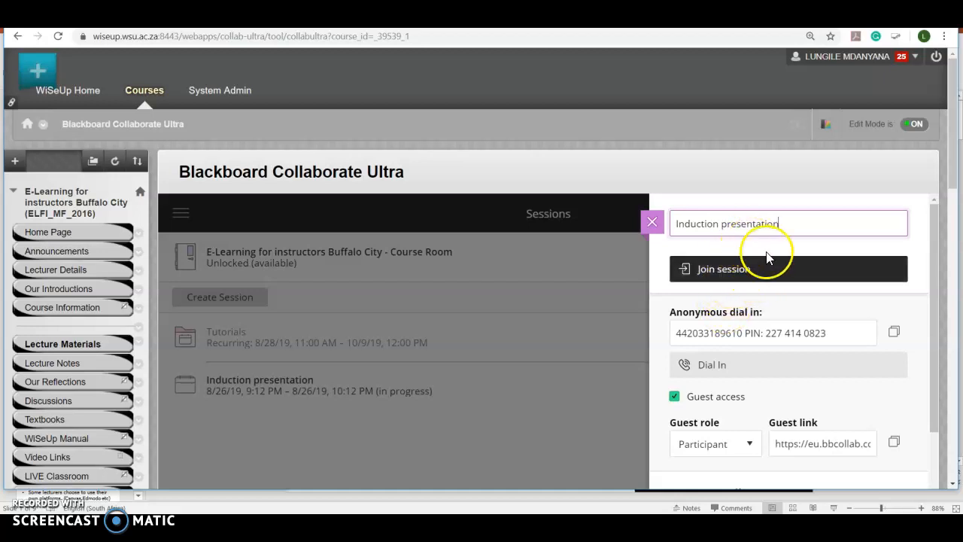
scroll("down", 3)
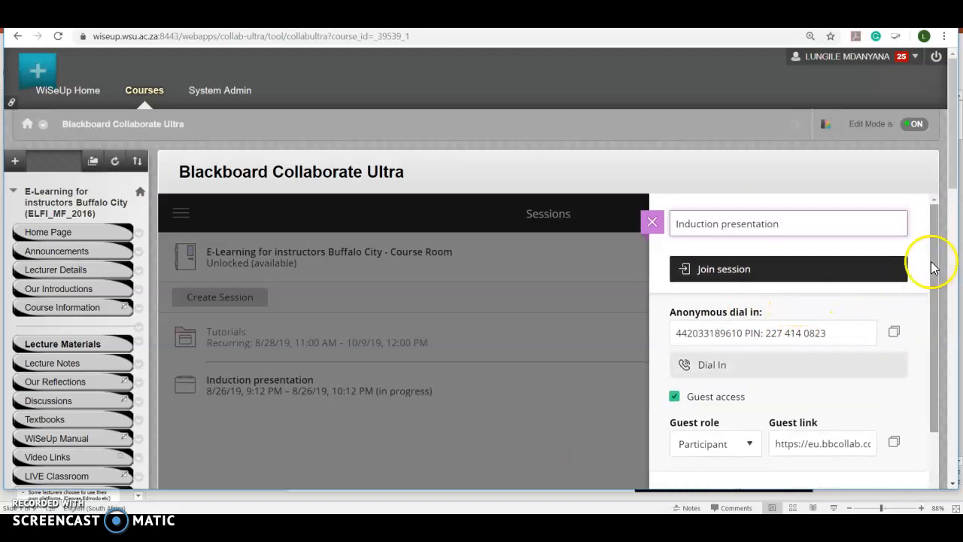
scroll("down", 3)
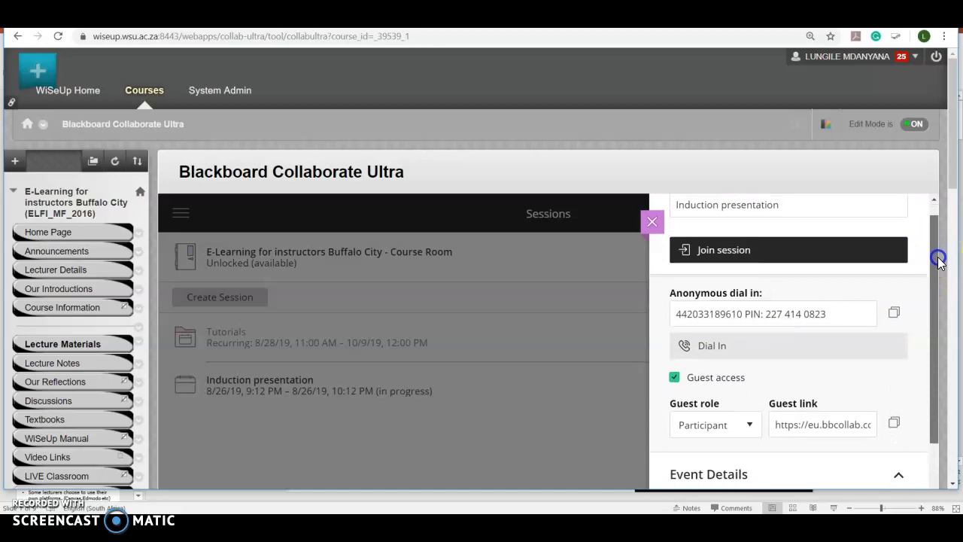
scroll("down", 3)
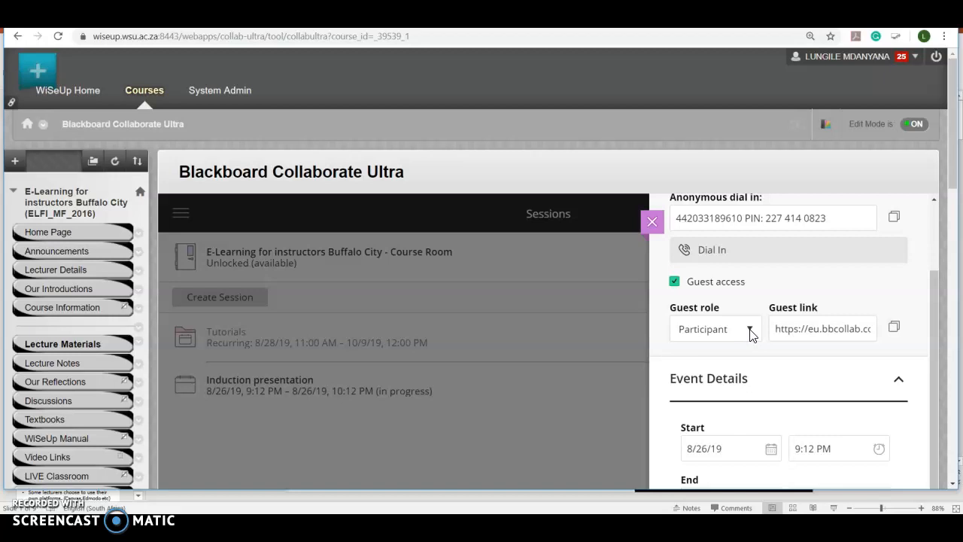
Set the guest role to Presenter and move on to Event Details.
left_click(715, 328)
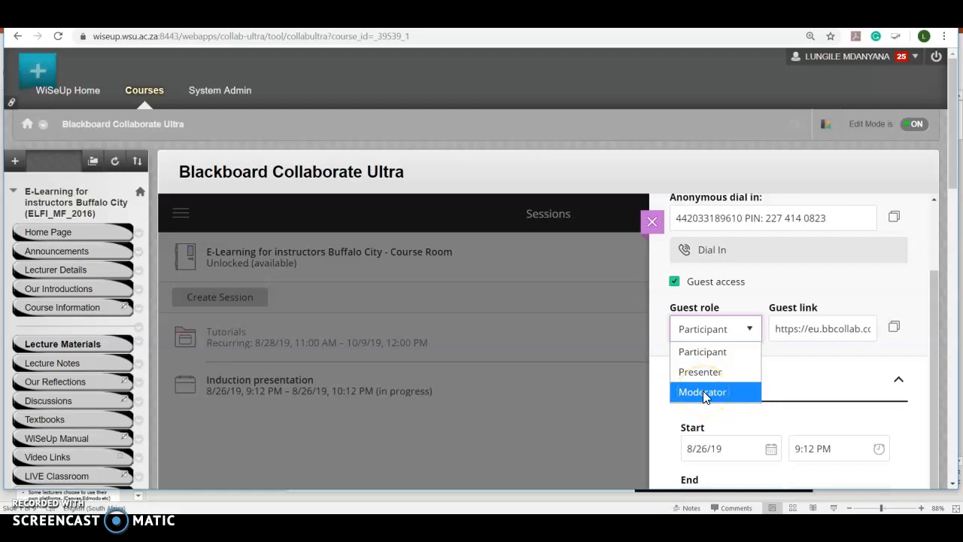
mouse_move(948, 311)
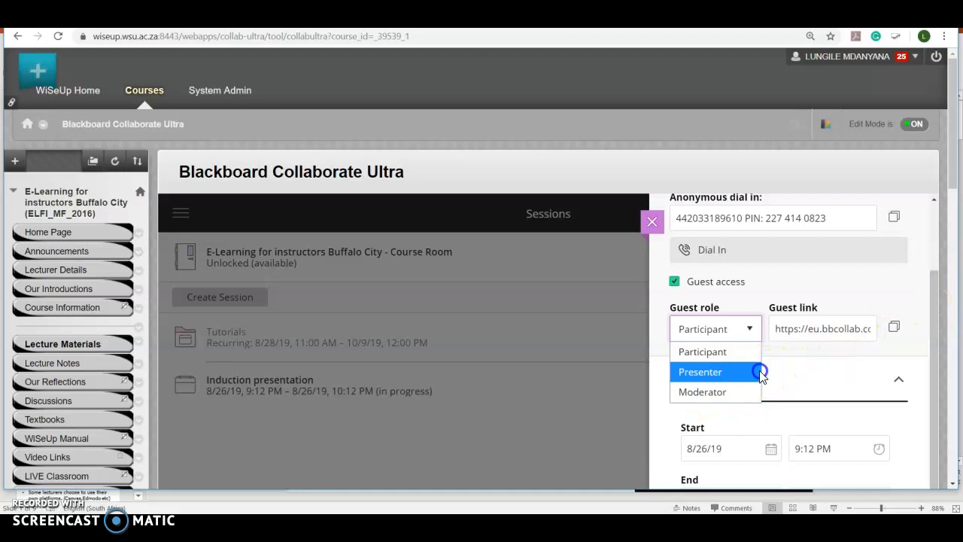
left_click(700, 371)
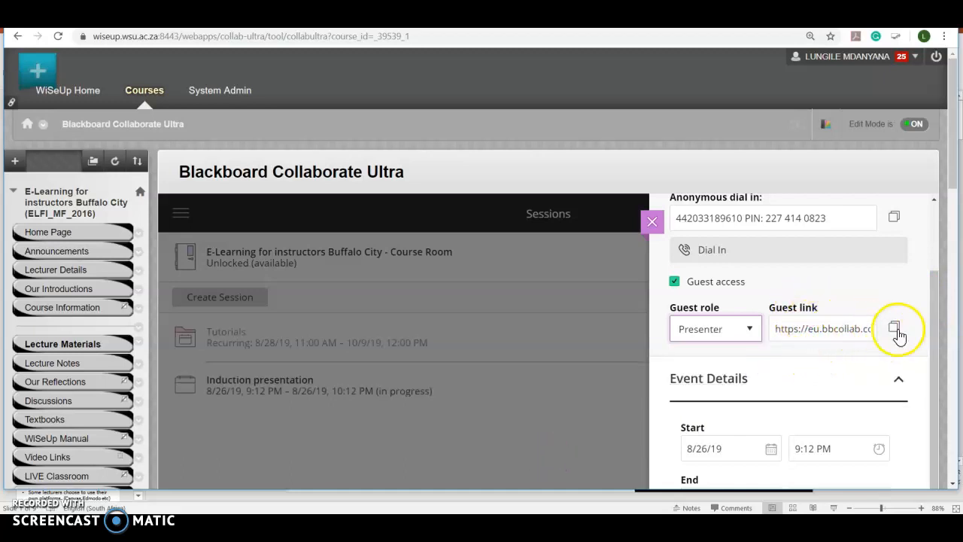
mouse_move(894, 328)
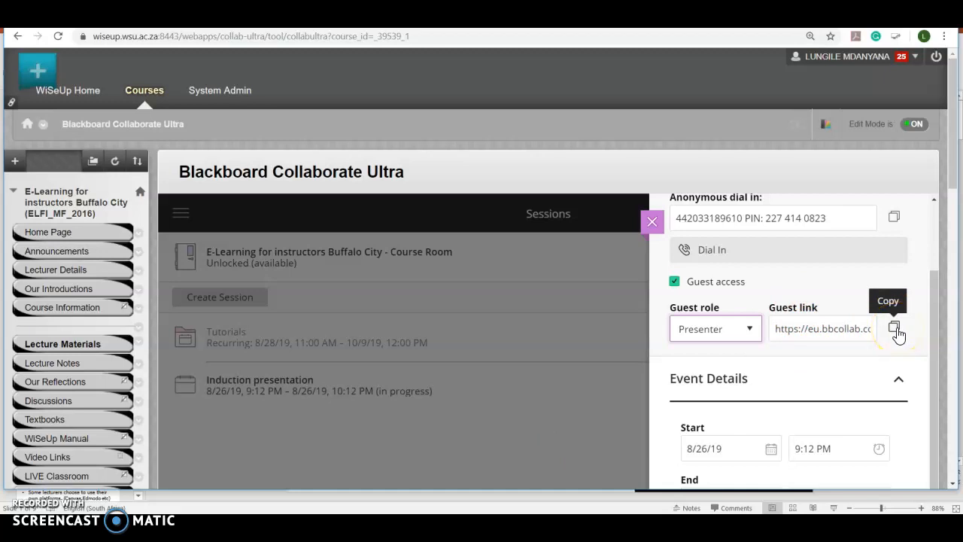
scroll("down", 3)
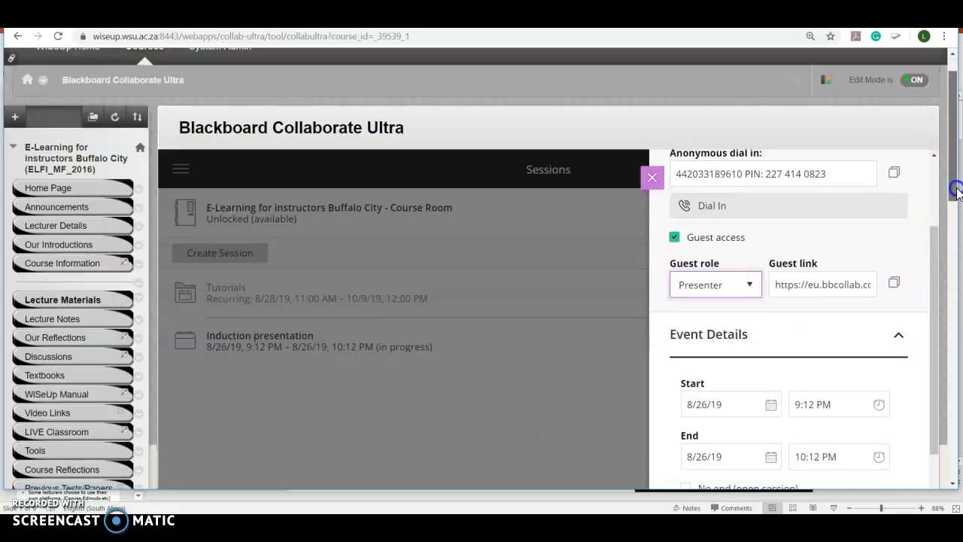
scroll("down", 3)
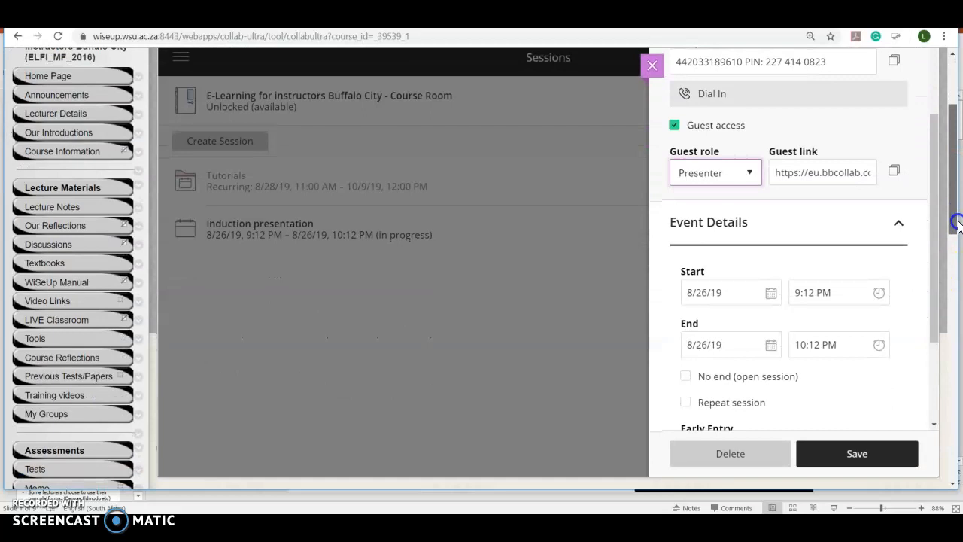
mouse_move(752, 220)
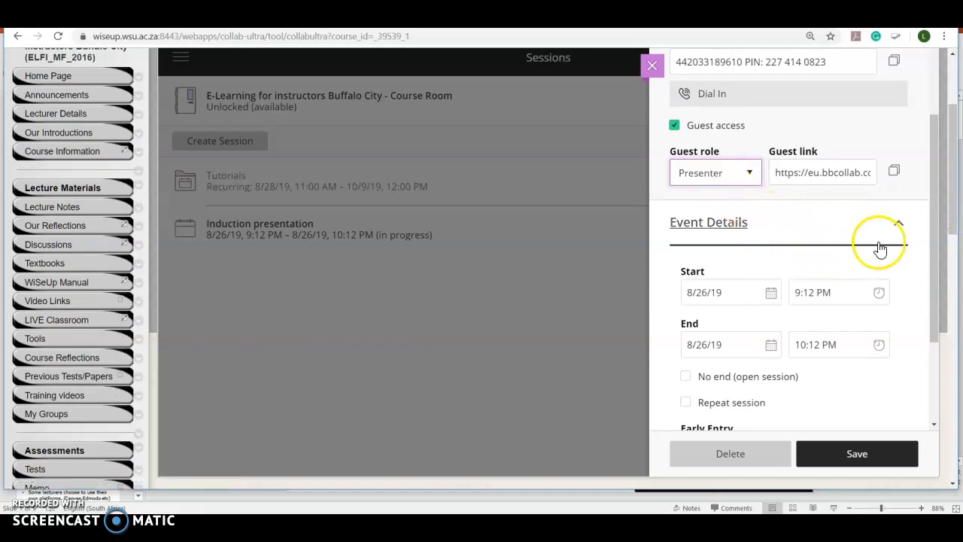
Set the start time to 10:00 AM and the end time to 11:12 AM on 8/27/19.
scroll("down", 3)
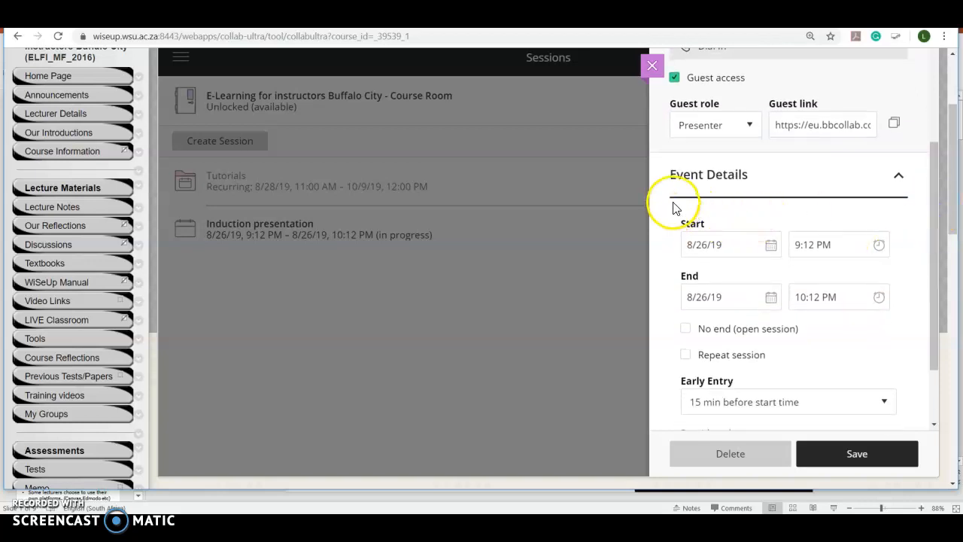
mouse_move(677, 239)
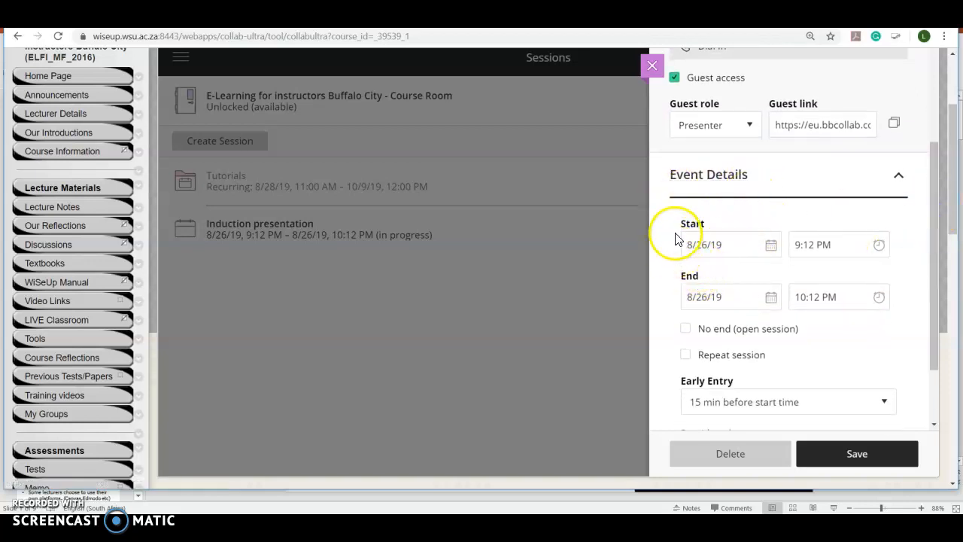
mouse_move(711, 232)
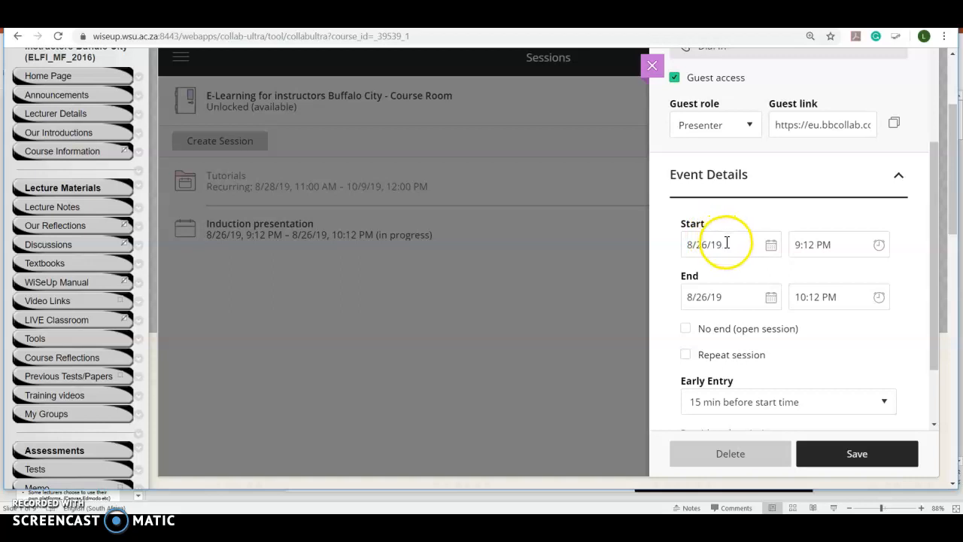
left_click(770, 243)
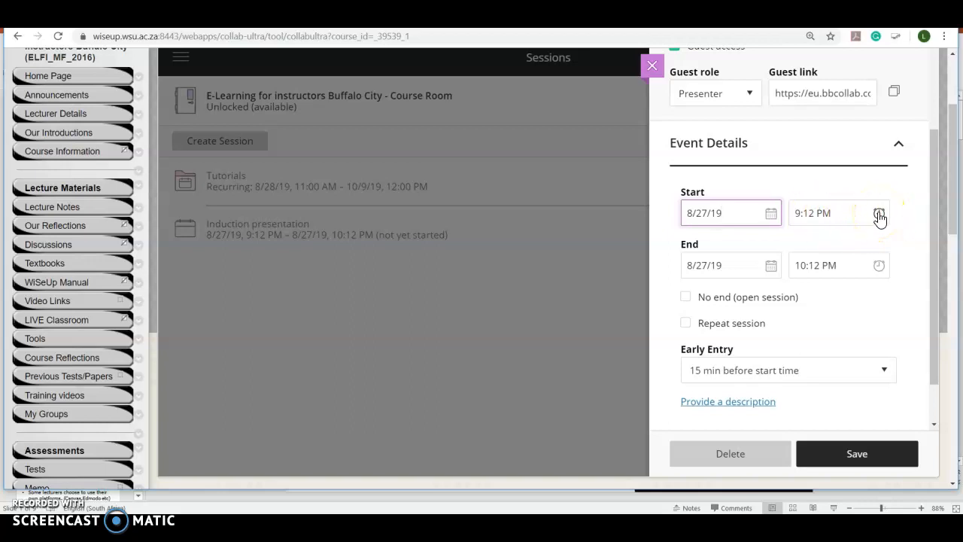
left_click(879, 213)
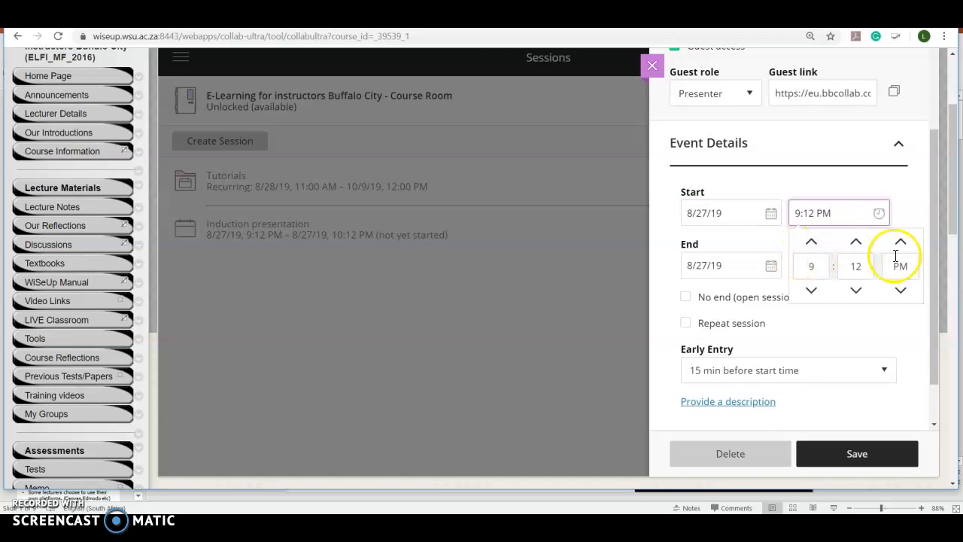
left_click(811, 241)
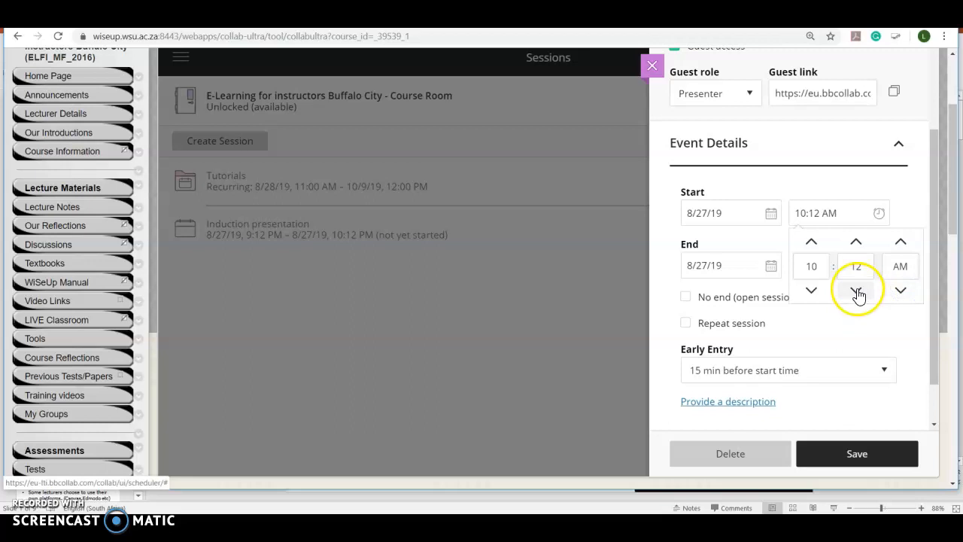
left_click(855, 289)
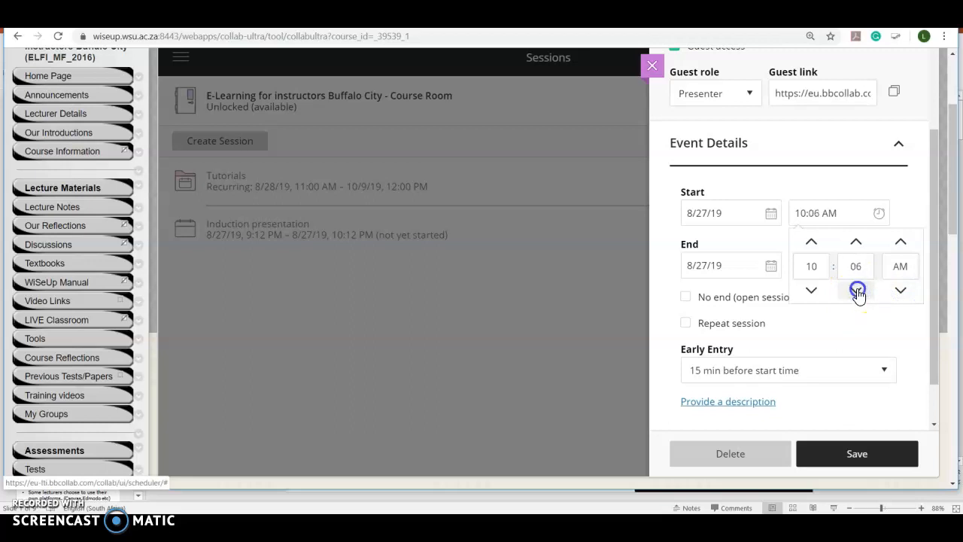
left_click(855, 289)
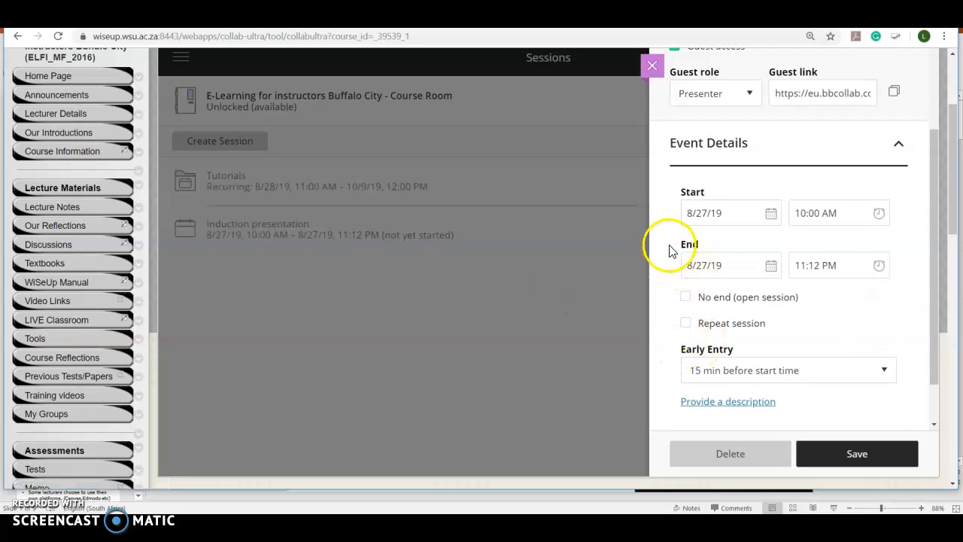
mouse_move(694, 256)
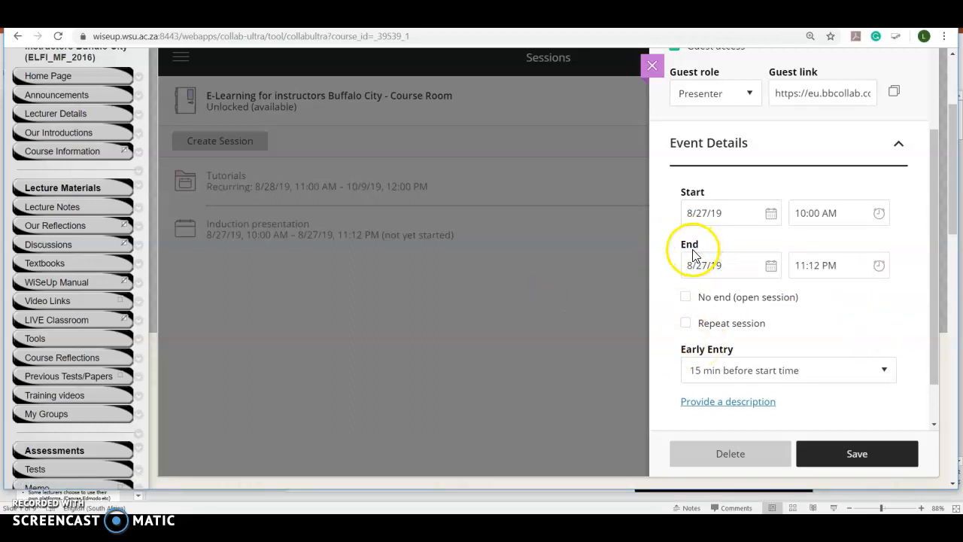
mouse_move(771, 265)
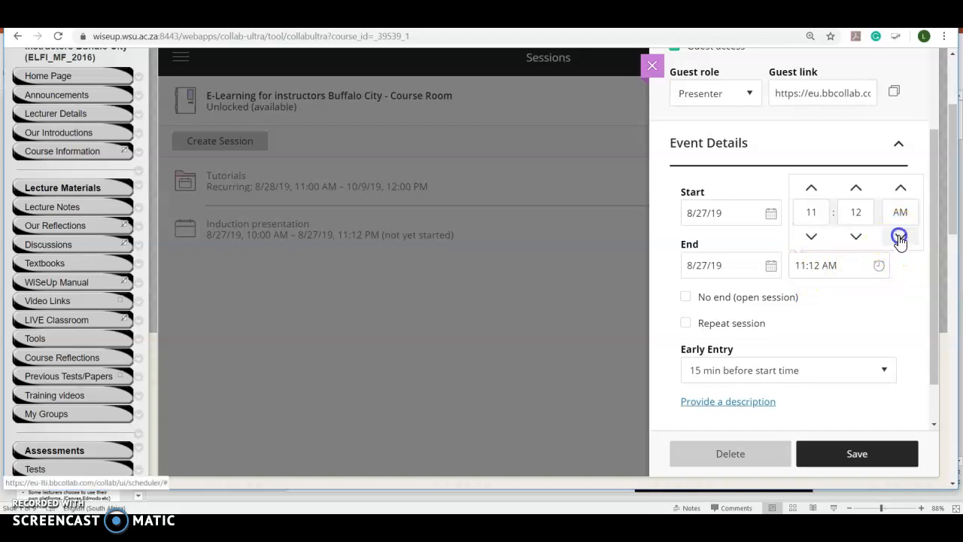
left_click(900, 237)
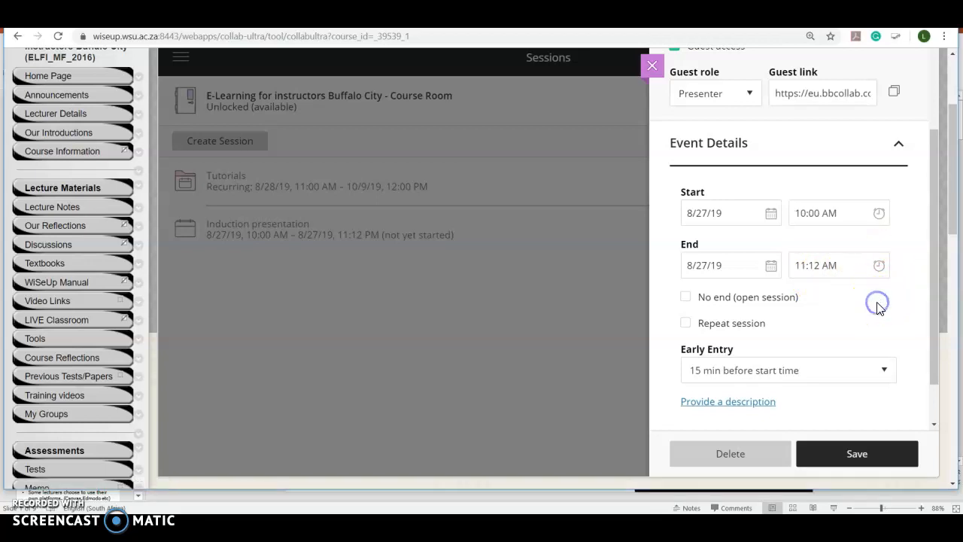
mouse_move(805, 289)
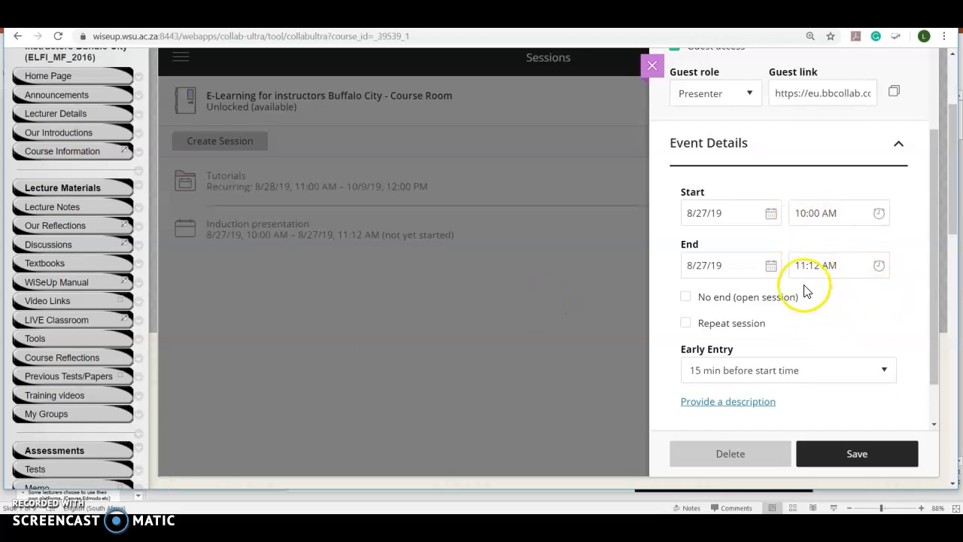
mouse_move(930, 232)
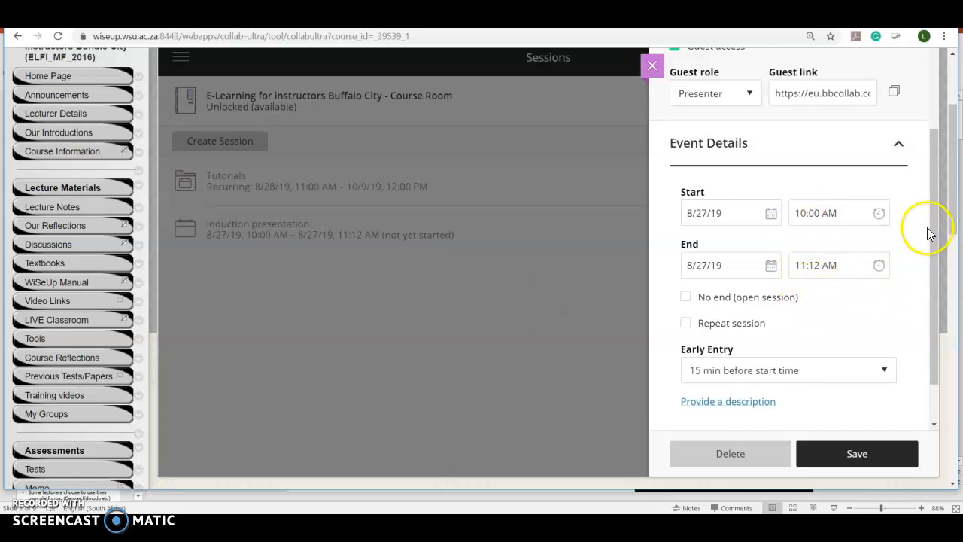
scroll("down", 3)
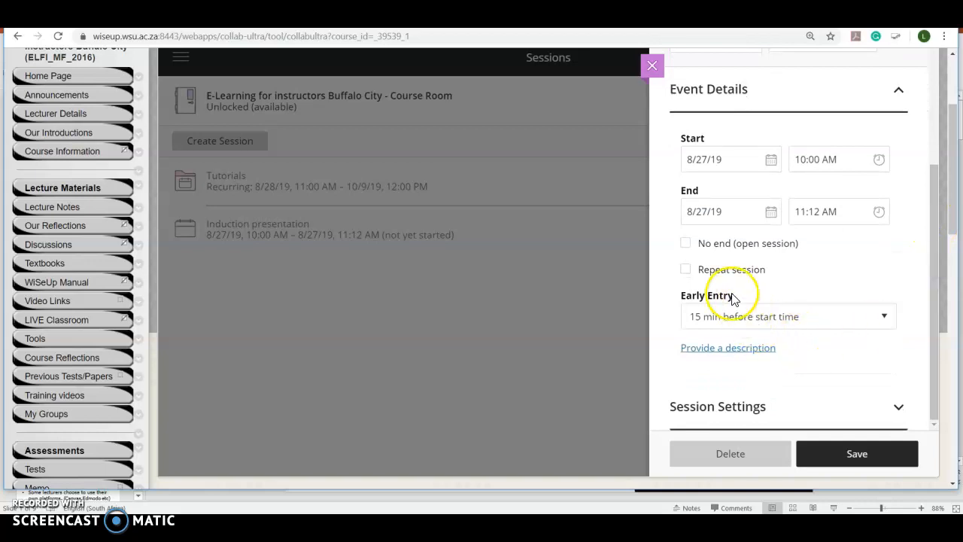
mouse_move(756, 284)
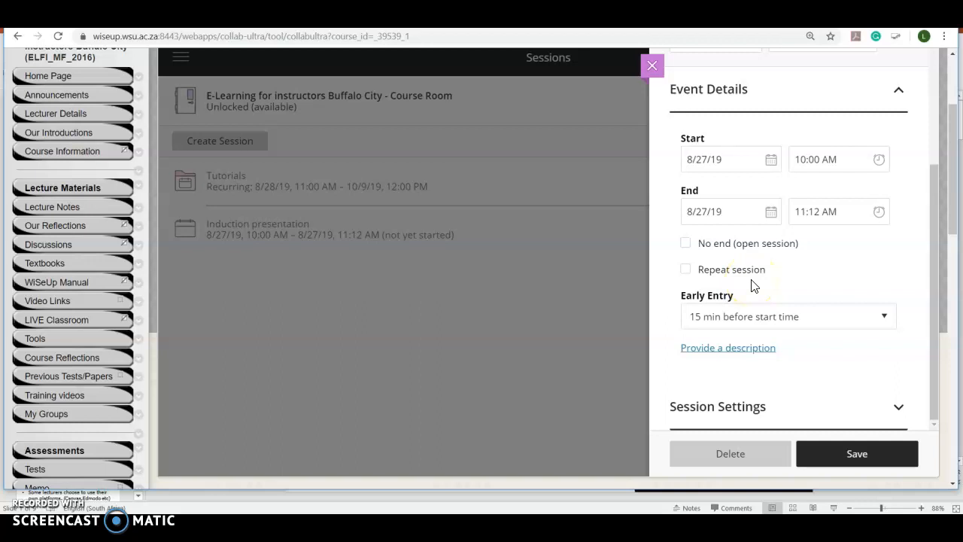
mouse_move(665, 292)
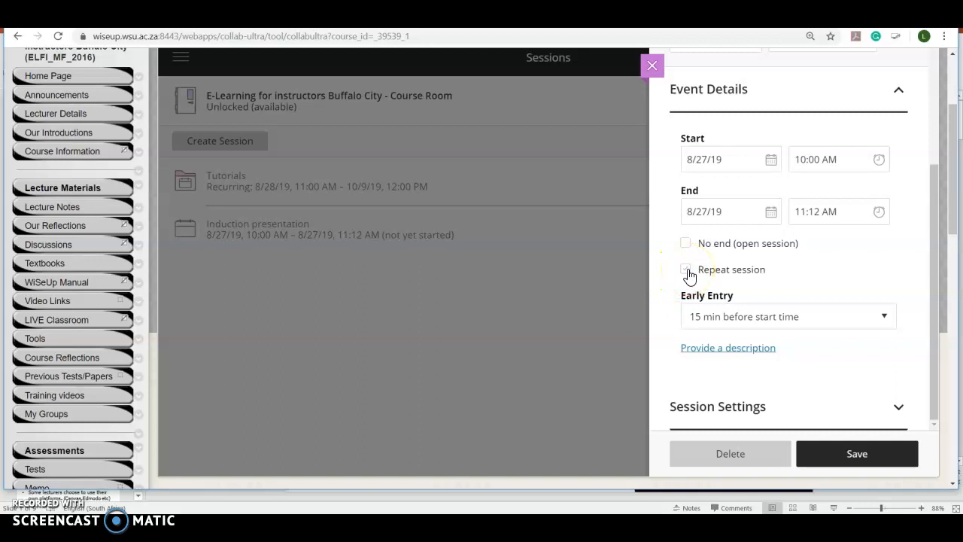
Repeat the session weekly, every week on Tuesday, ending after 5 occurrences.
left_click(686, 268)
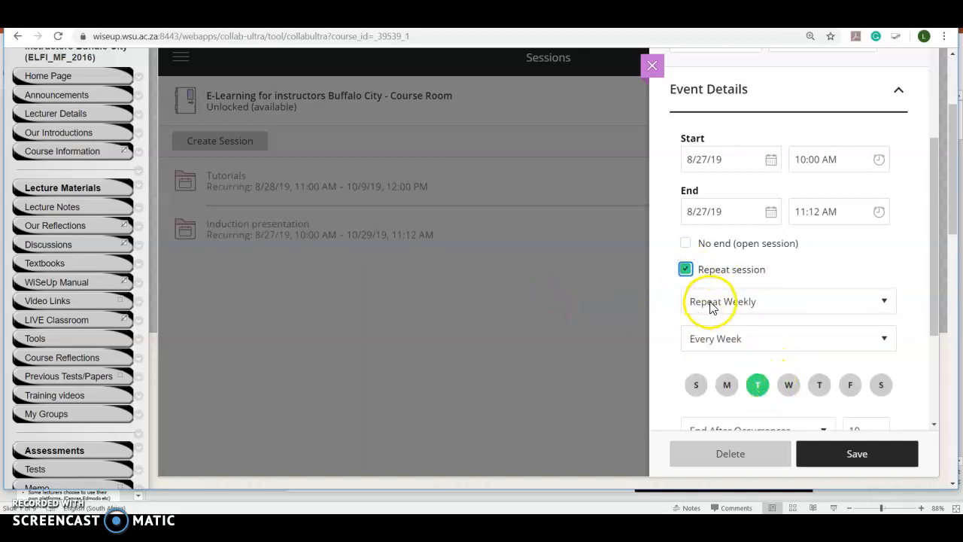
left_click(789, 301)
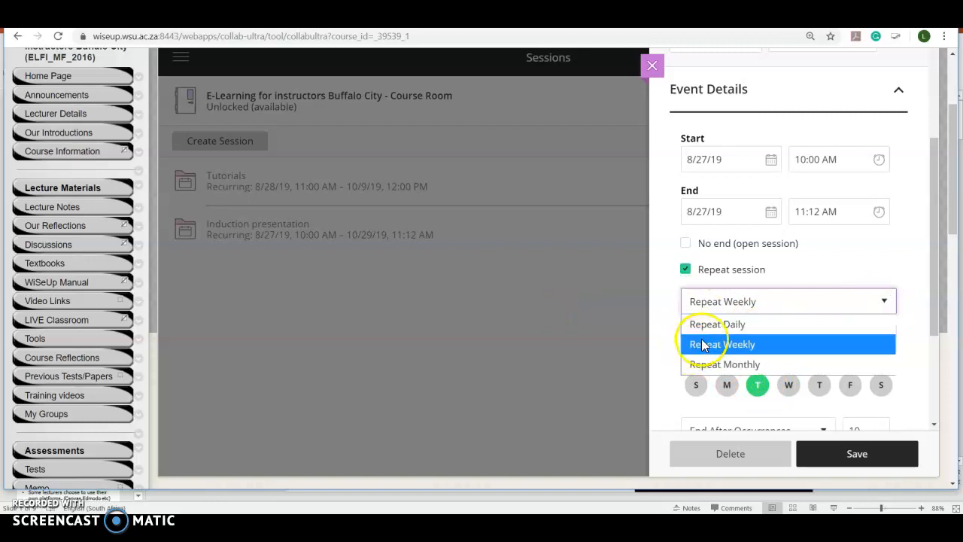
mouse_move(728, 369)
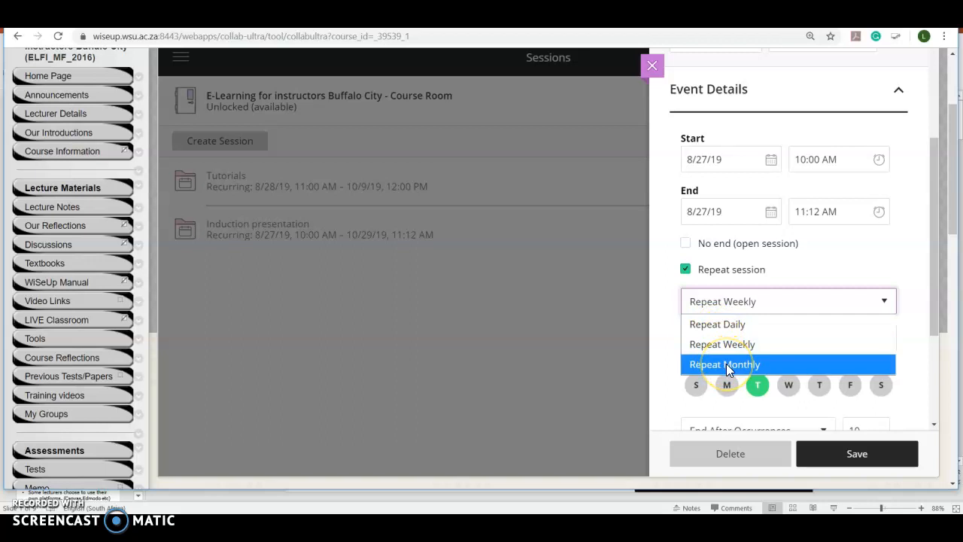
mouse_move(723, 343)
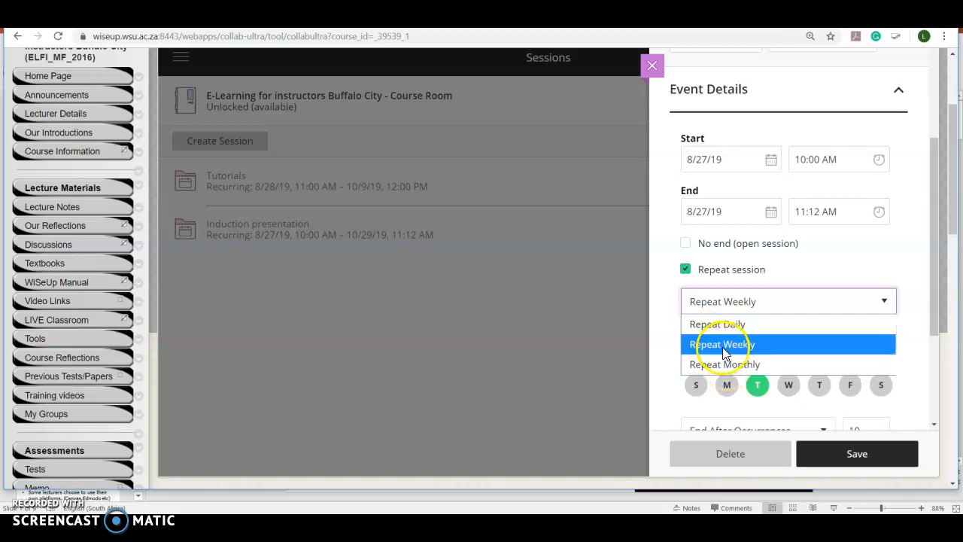
left_click(721, 343)
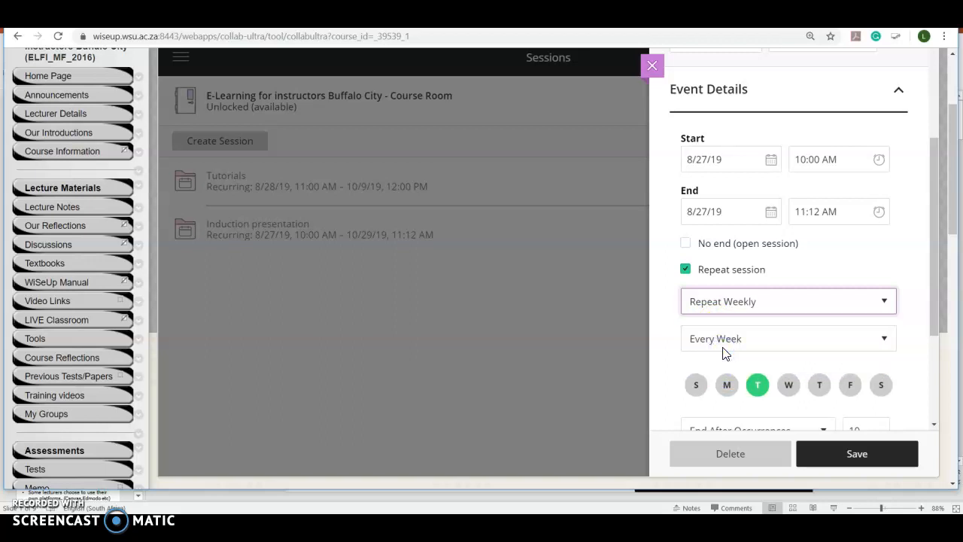
scroll("down", 3)
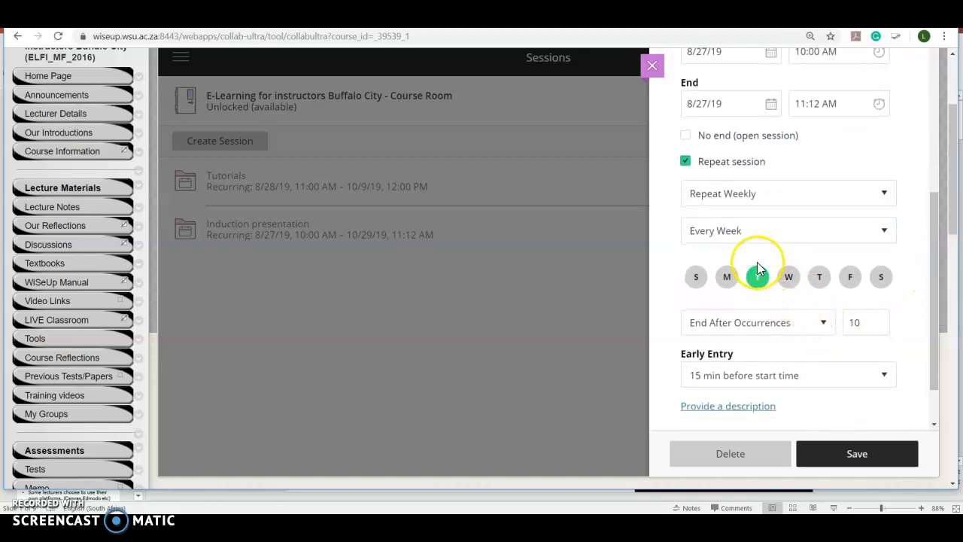
left_click(757, 277)
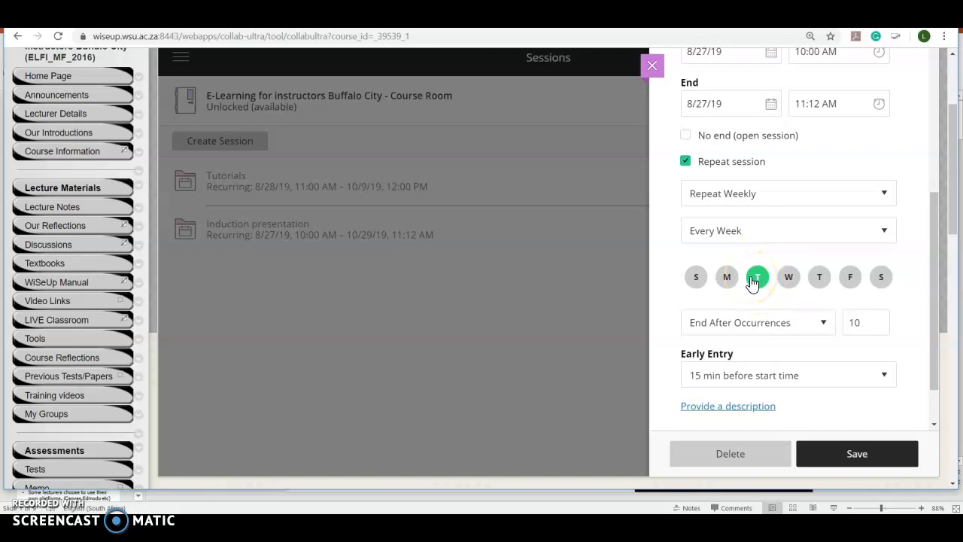
left_click(757, 277)
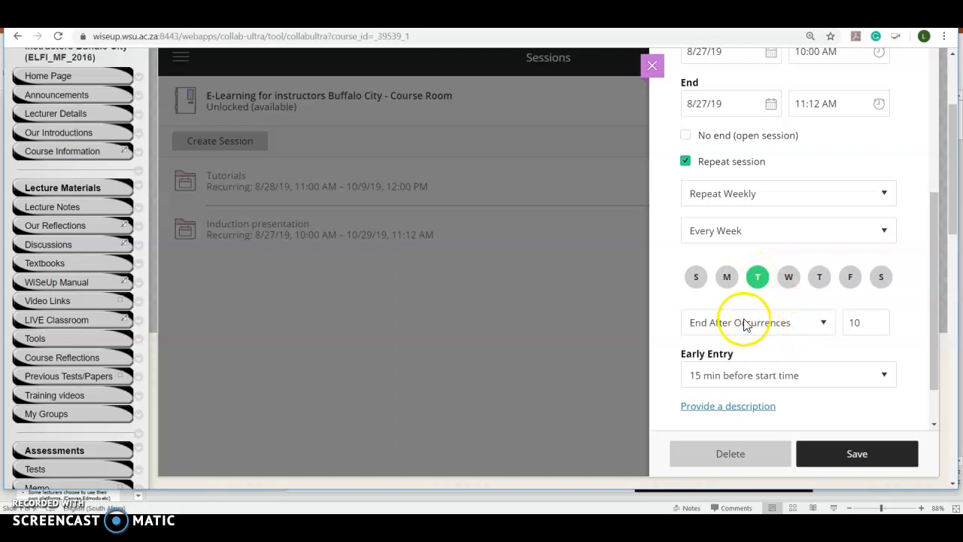
mouse_move(823, 331)
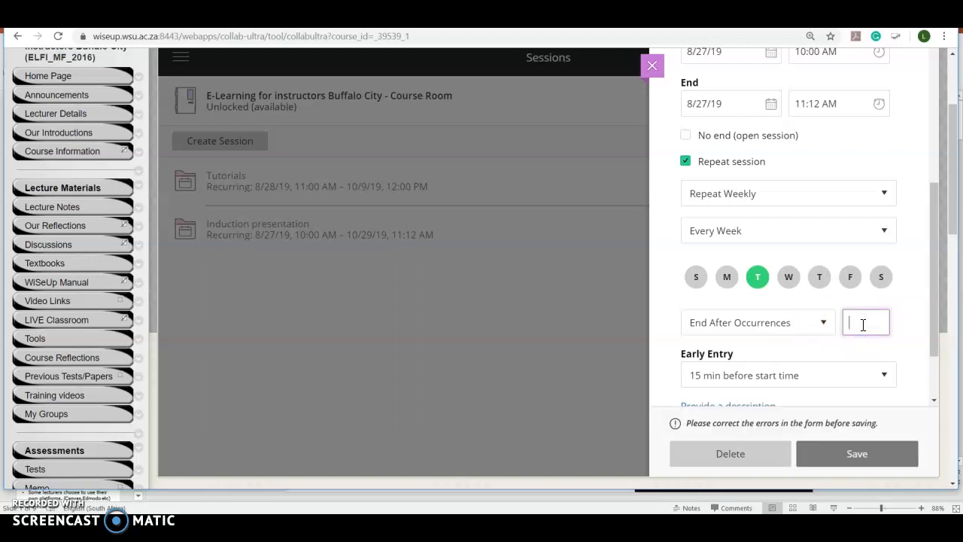
type("5")
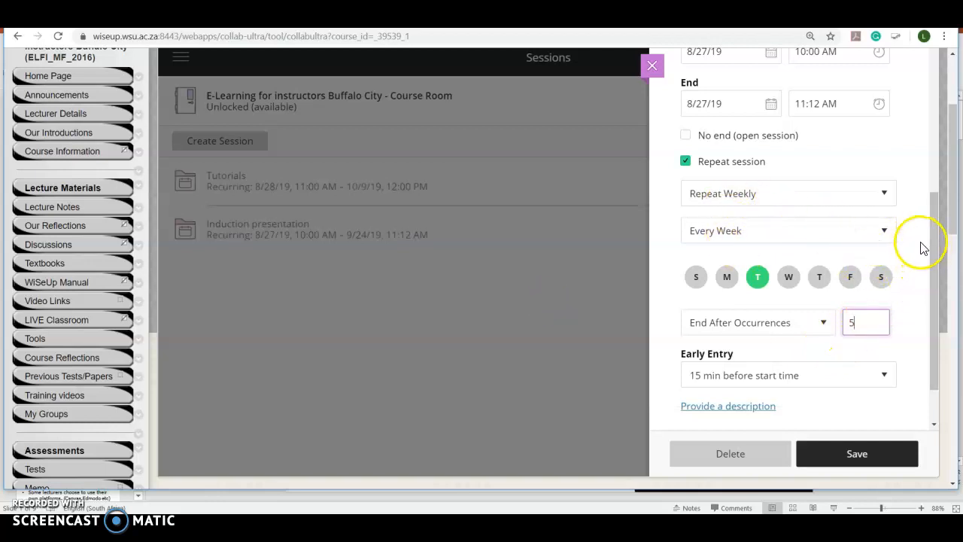
scroll("down", 3)
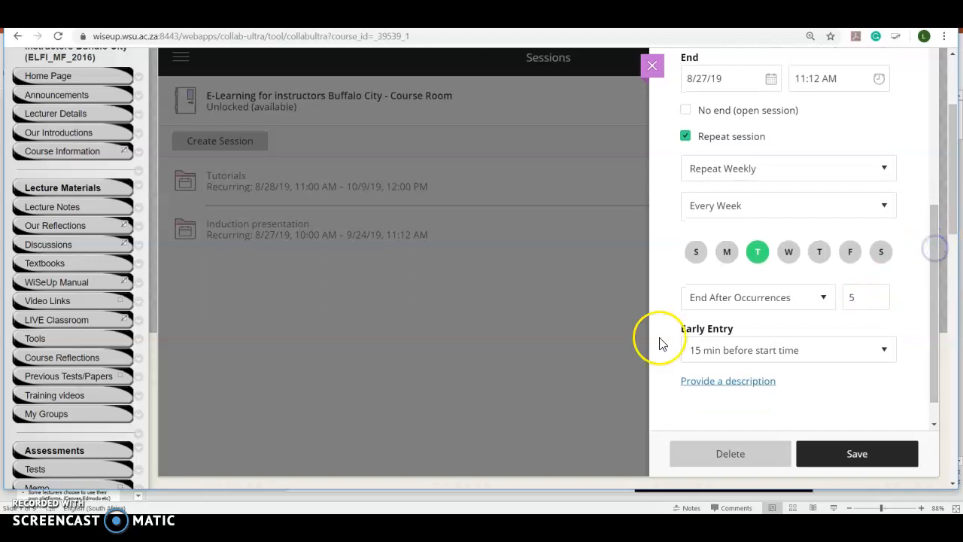
mouse_move(730, 331)
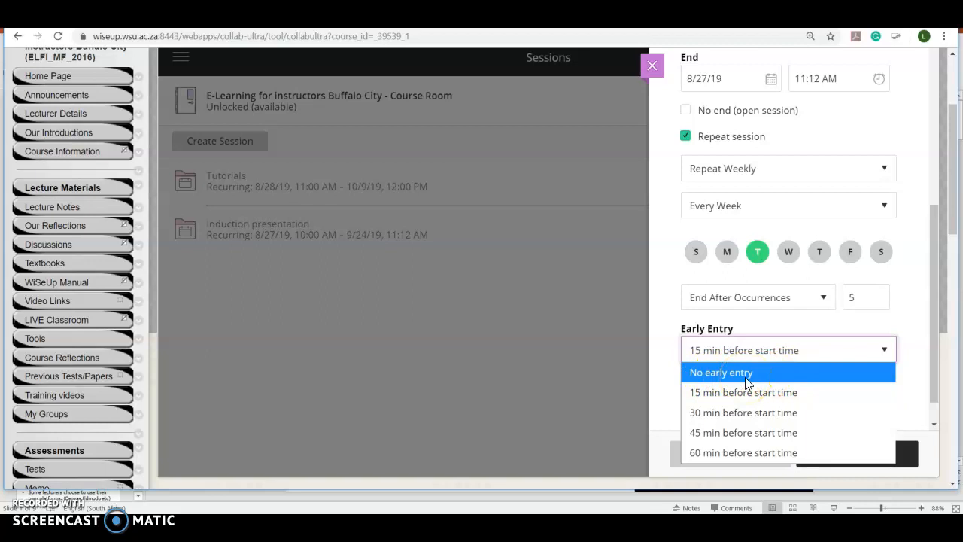
mouse_move(775, 392)
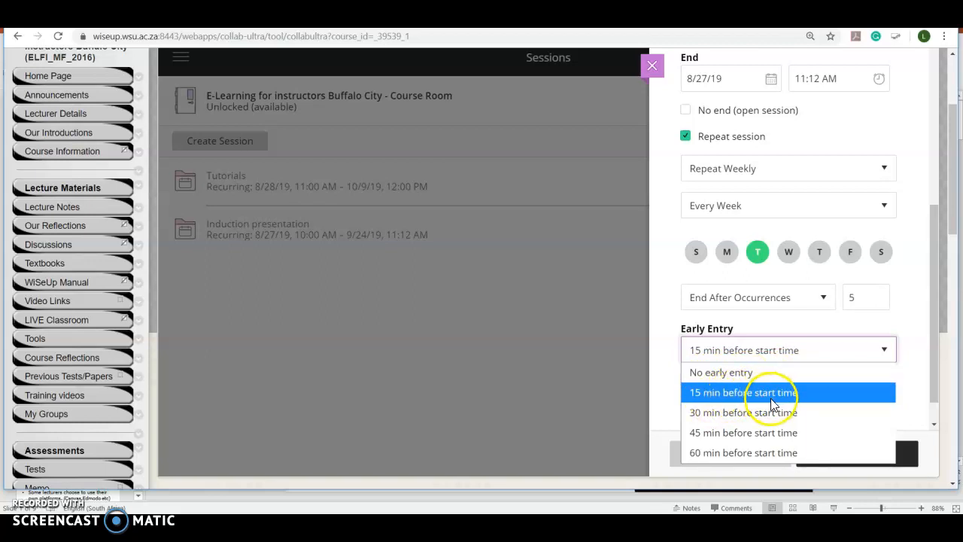
mouse_move(743, 412)
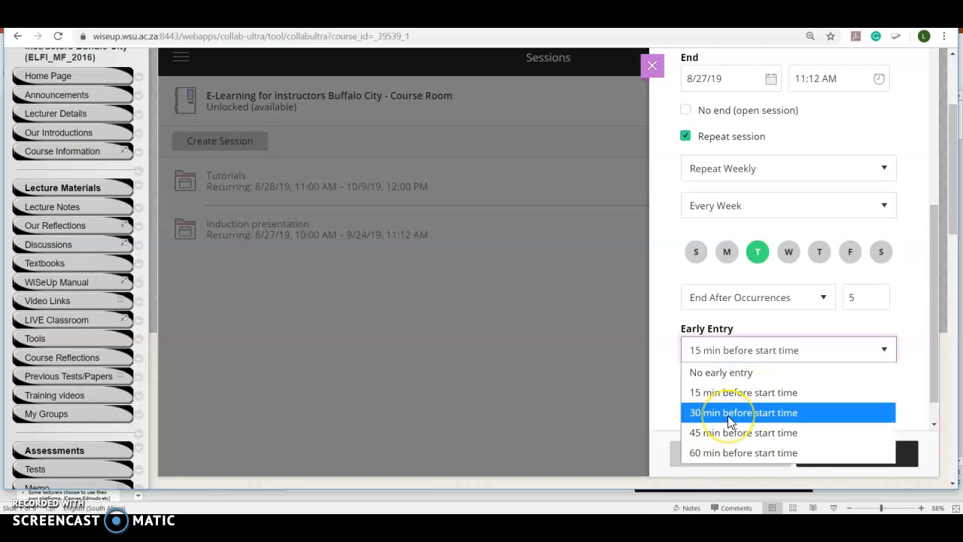
mouse_move(727, 432)
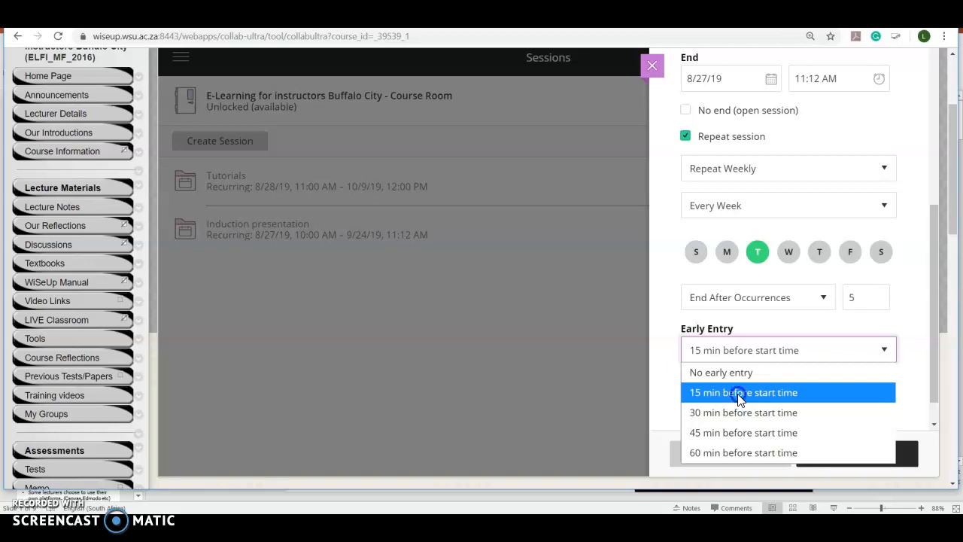
left_click(744, 392)
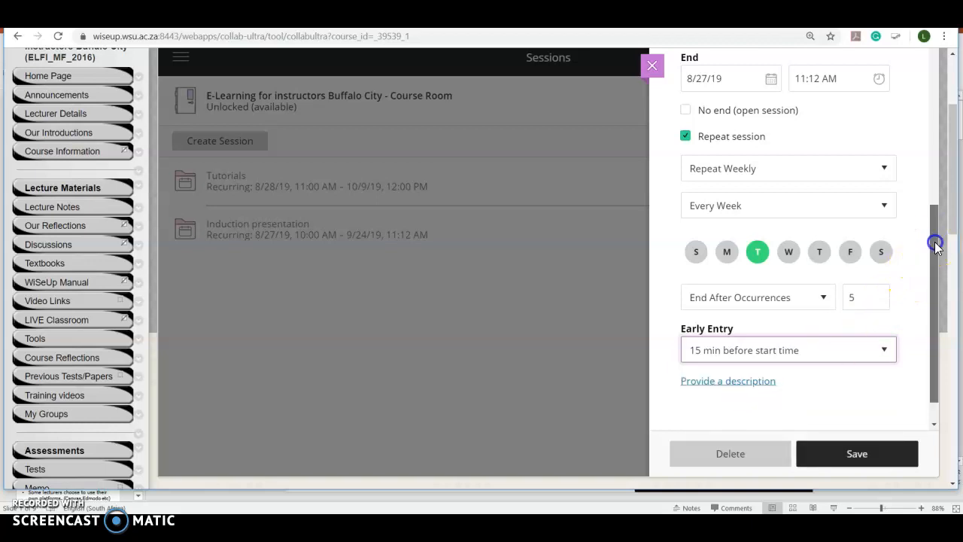
Show the Default Attendee Role choices: Participant, Presenter and Moderator.
scroll("down", 3)
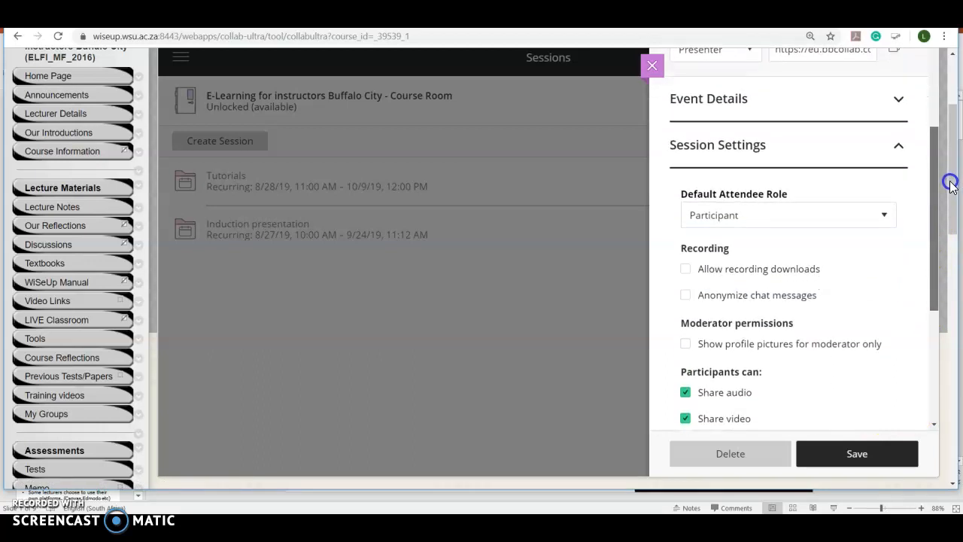
scroll("down", 3)
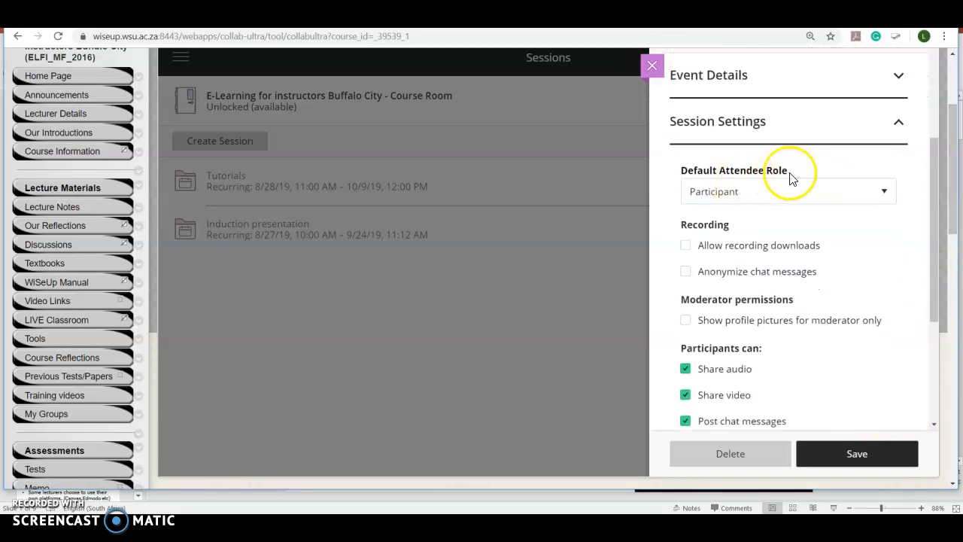
mouse_move(870, 257)
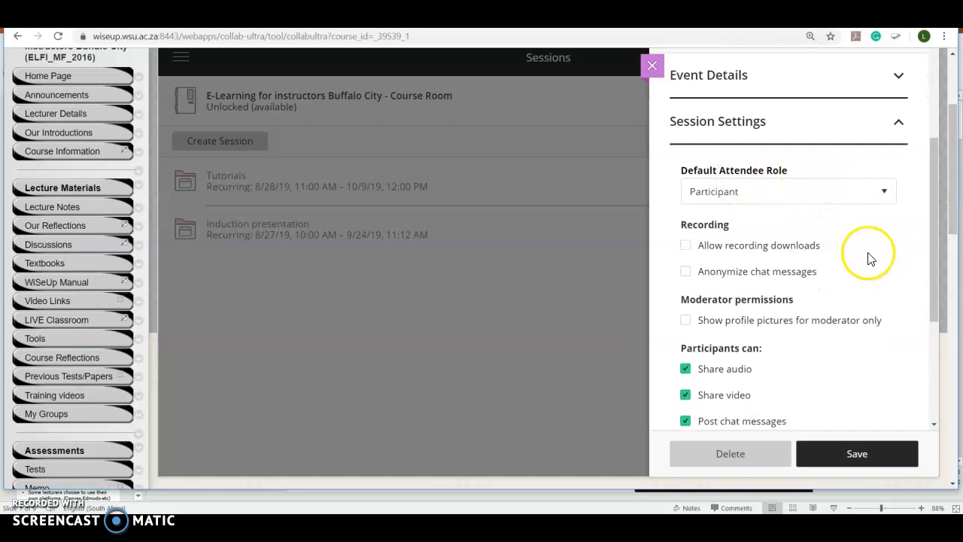
mouse_move(760, 219)
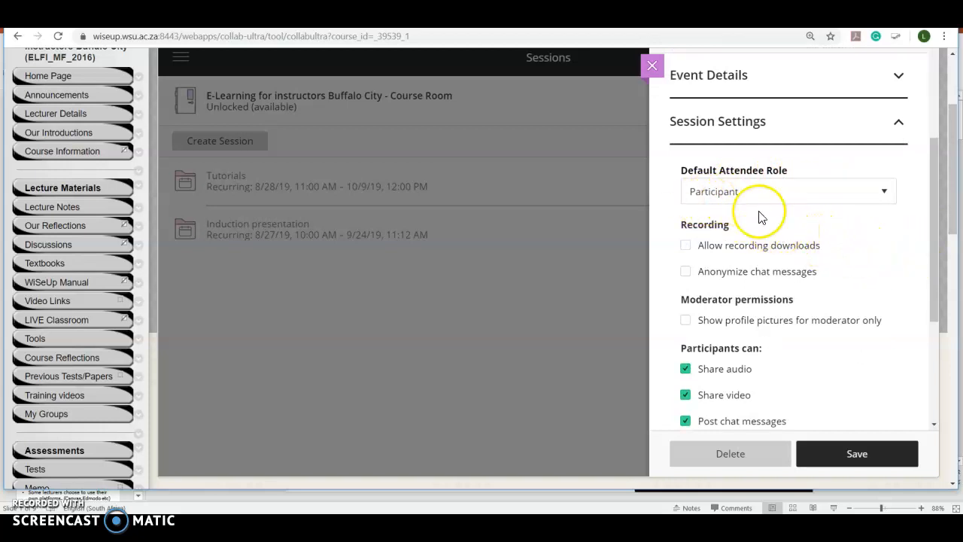
mouse_move(879, 217)
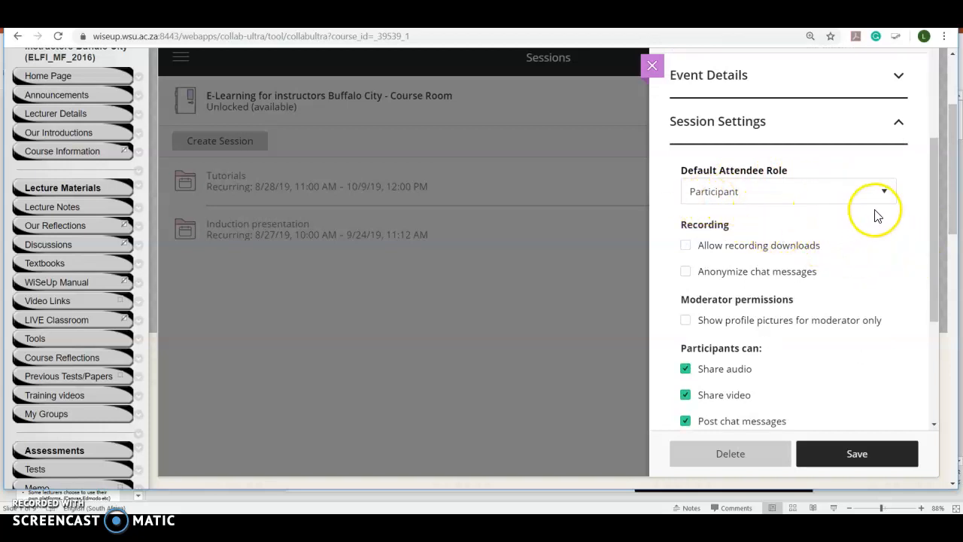
left_click(885, 191)
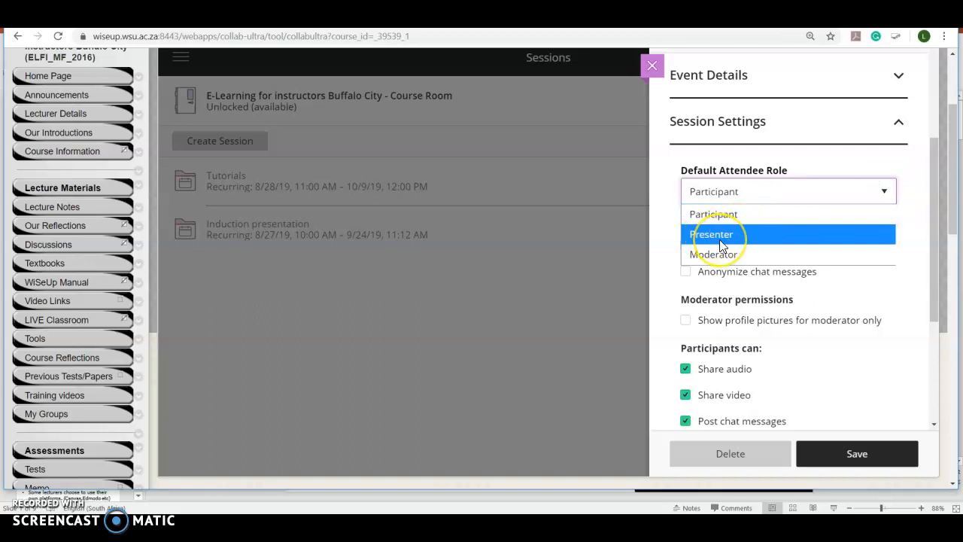
mouse_move(745, 253)
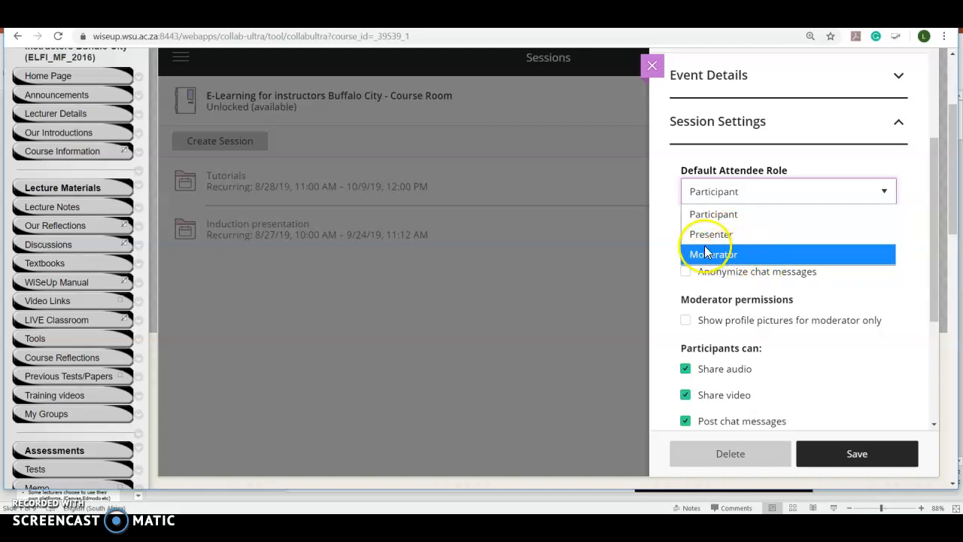
mouse_move(713, 213)
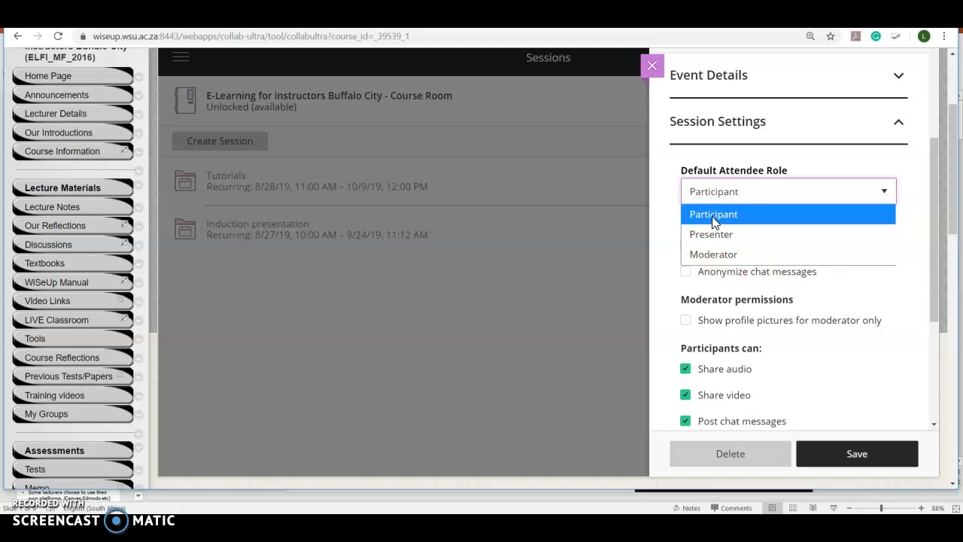
mouse_move(714, 235)
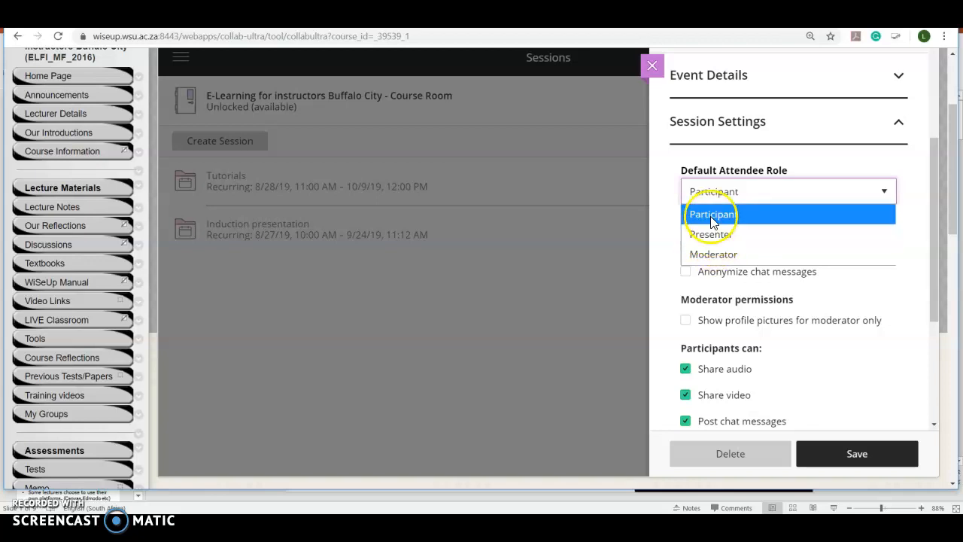
Keep Participant as default attendee role and allow recording downloads.
left_click(712, 214)
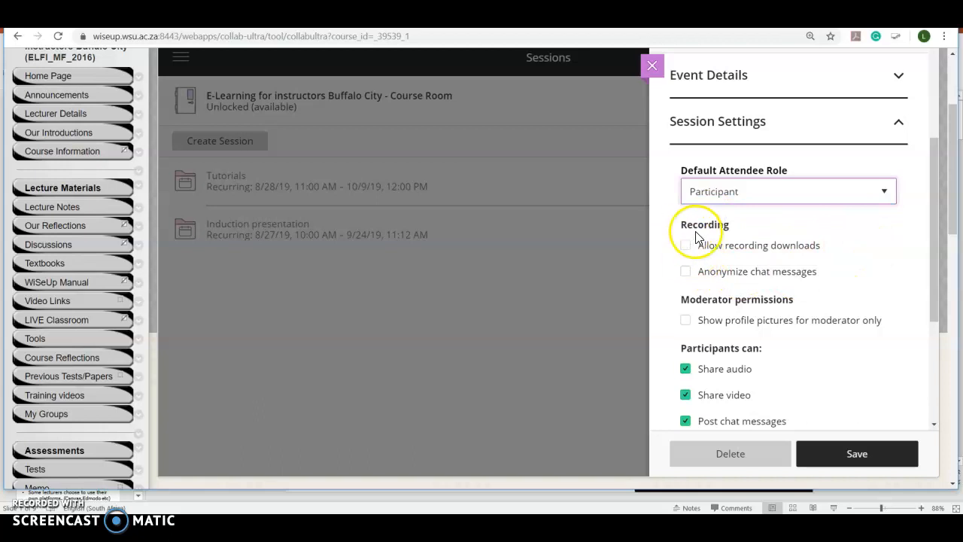
left_click(685, 245)
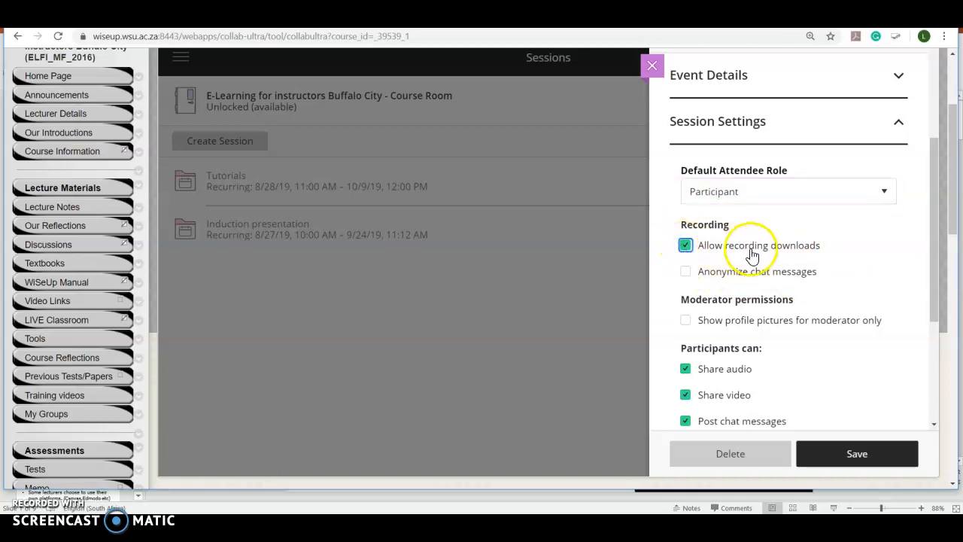
mouse_move(816, 259)
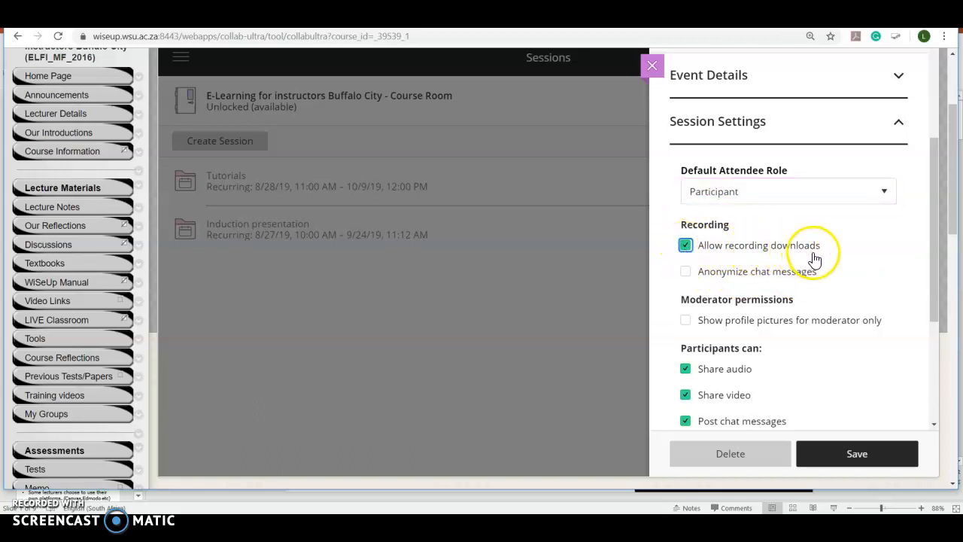
mouse_move(834, 269)
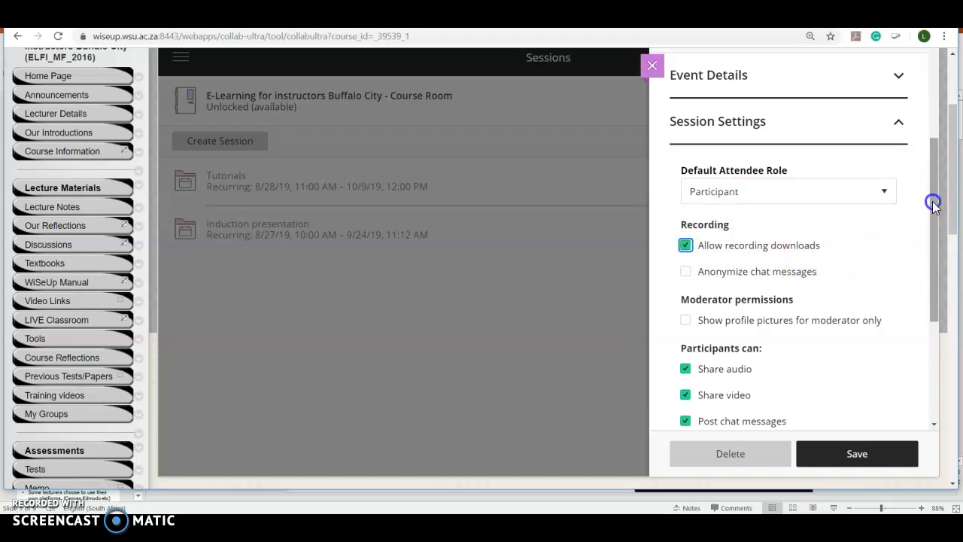
scroll("down", 3)
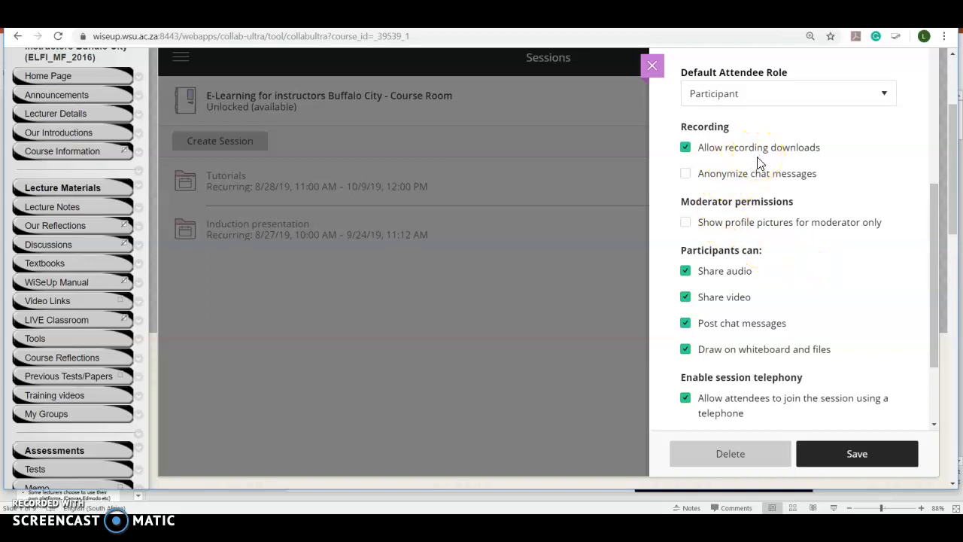
mouse_move(864, 268)
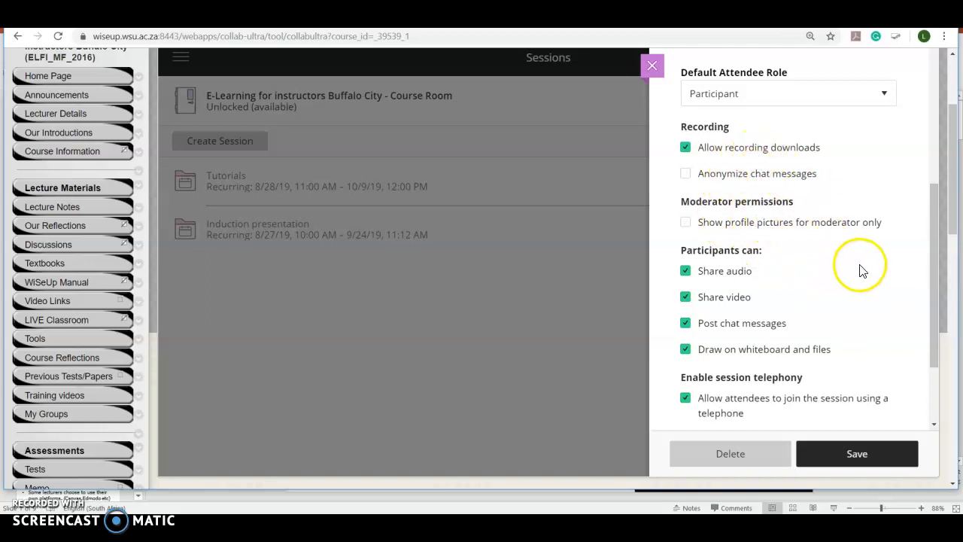
mouse_move(767, 247)
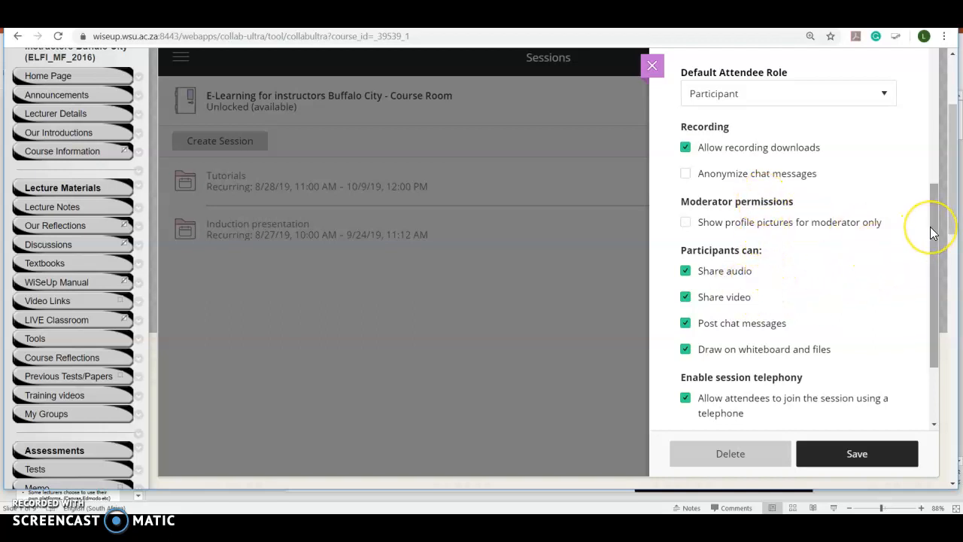
scroll("down", 3)
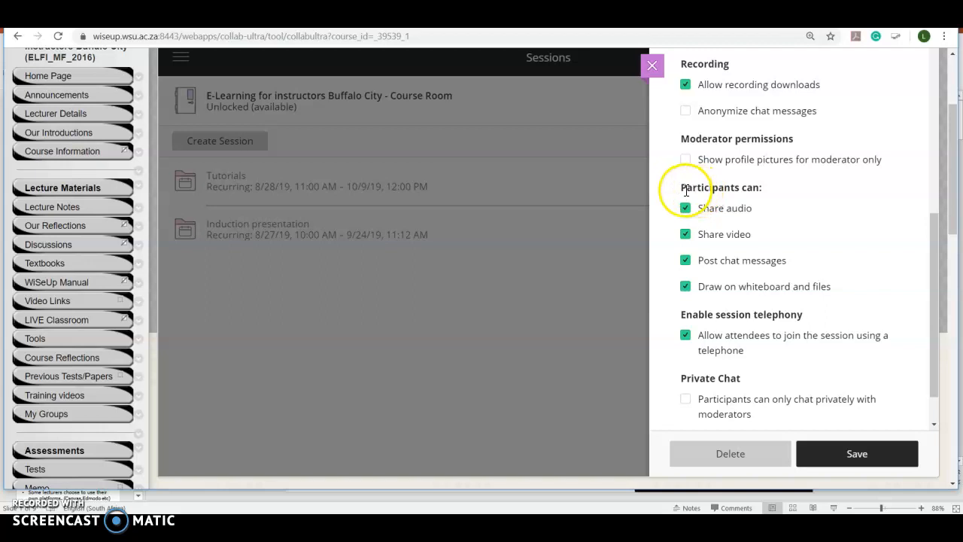
mouse_move(737, 199)
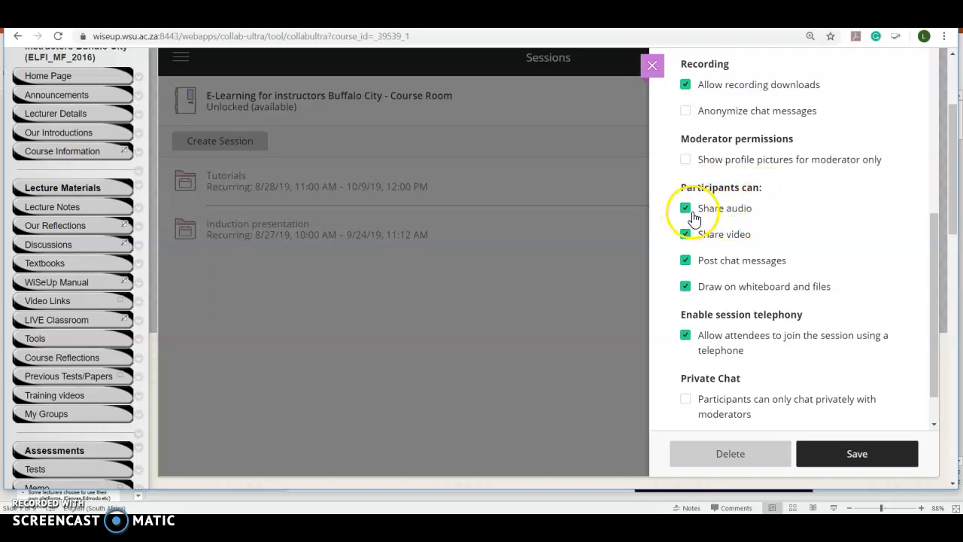
mouse_move(749, 219)
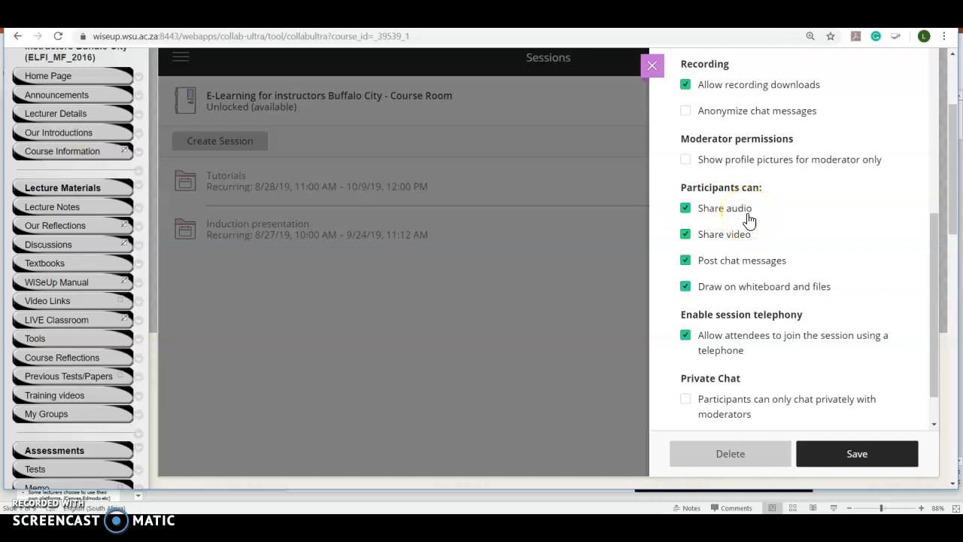
scroll("down", 3)
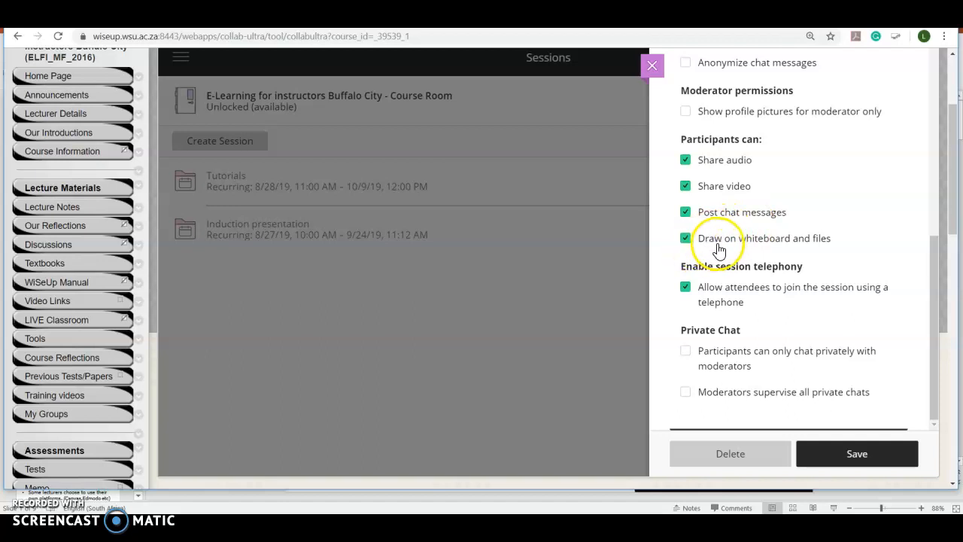
mouse_move(819, 248)
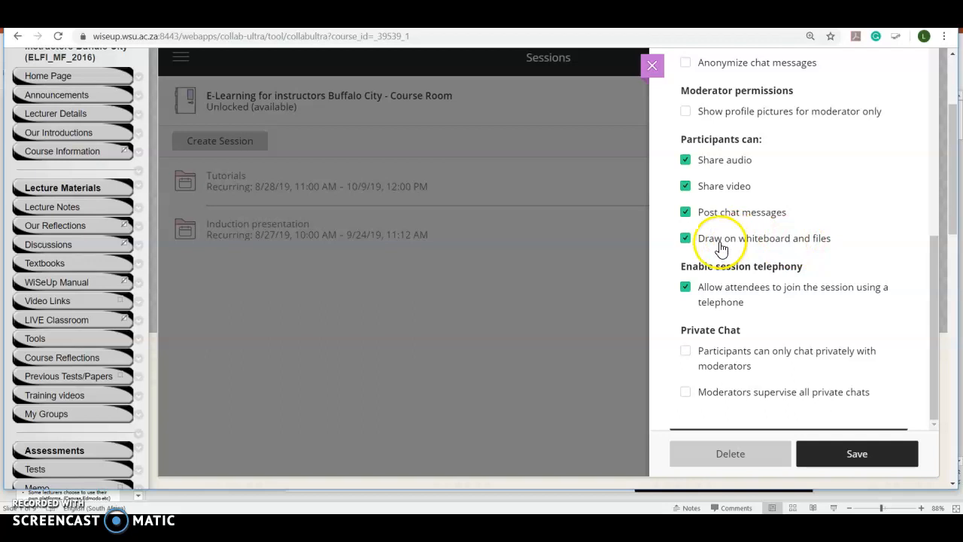
mouse_move(737, 253)
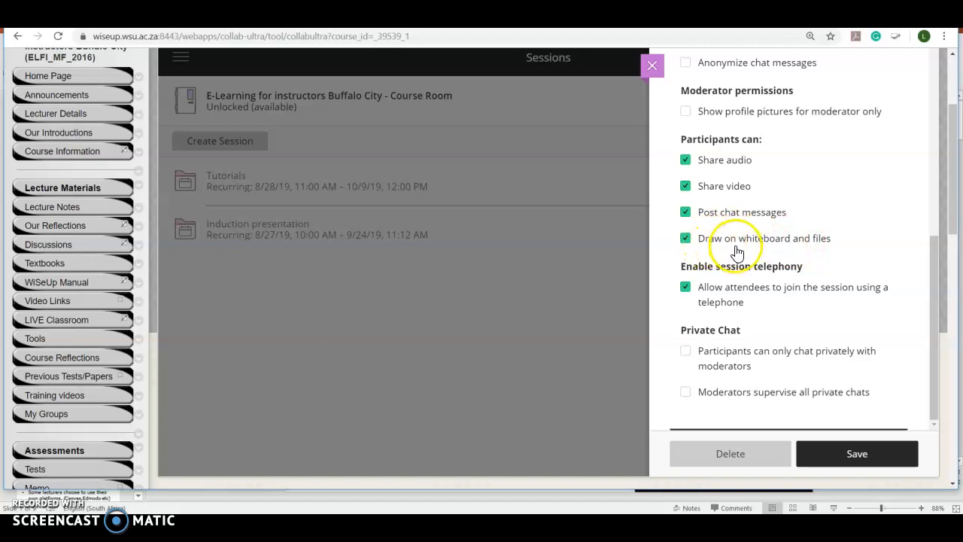
scroll("down", 3)
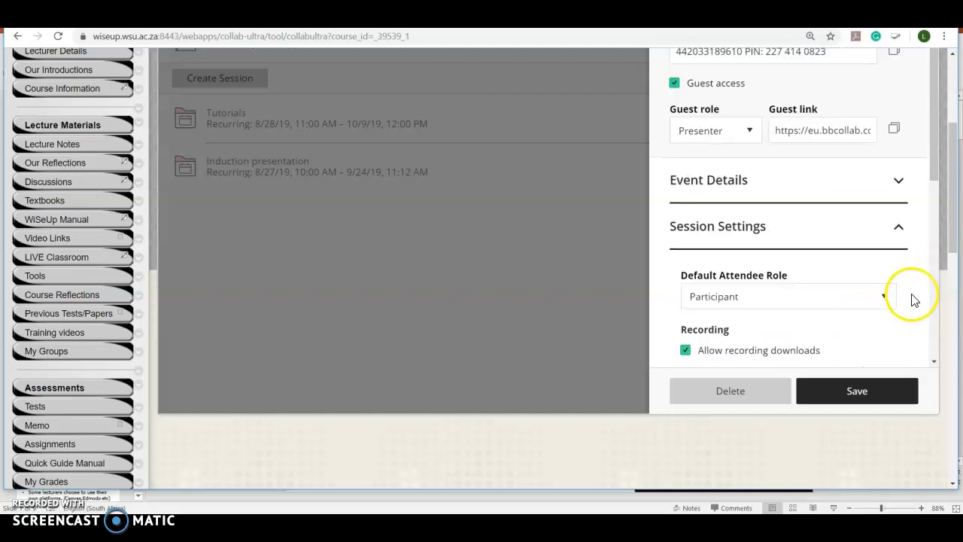
Save the Induction presentation session and return to the sessions list.
left_click(856, 391)
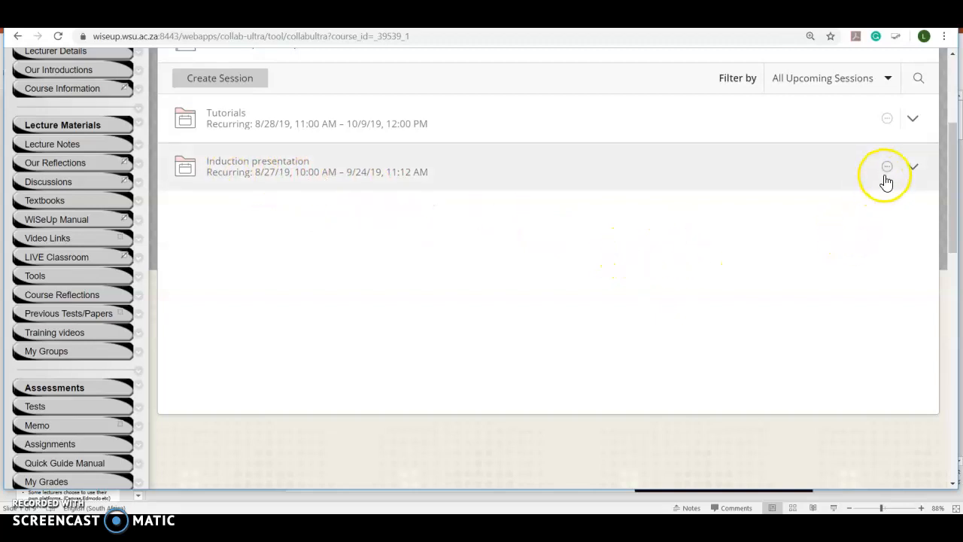
mouse_move(914, 167)
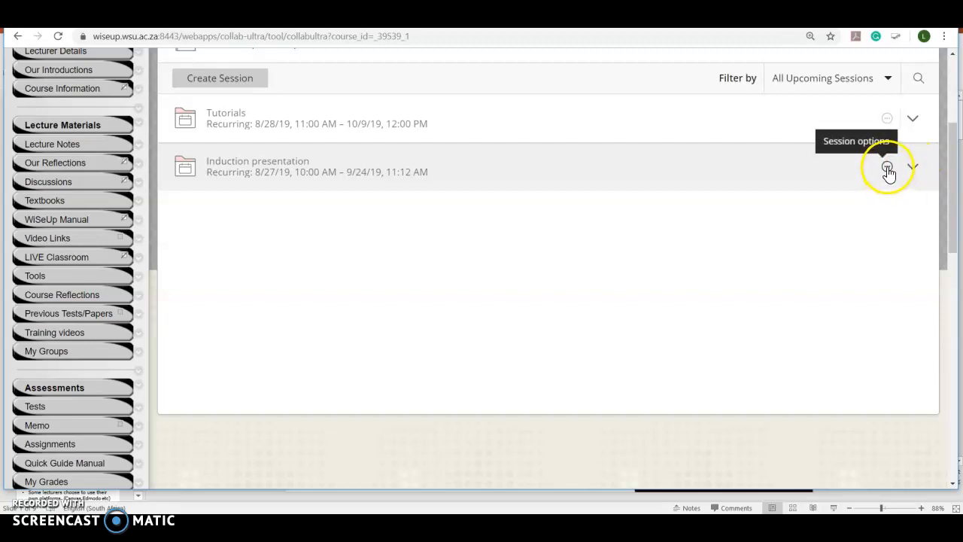
Copy the guest link from the Induction presentation's session options.
left_click(886, 165)
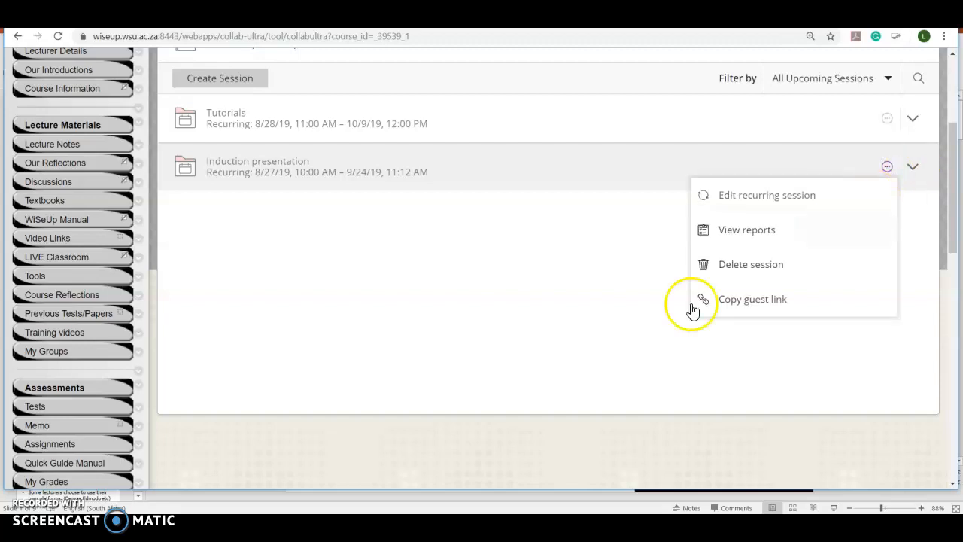
mouse_move(744, 289)
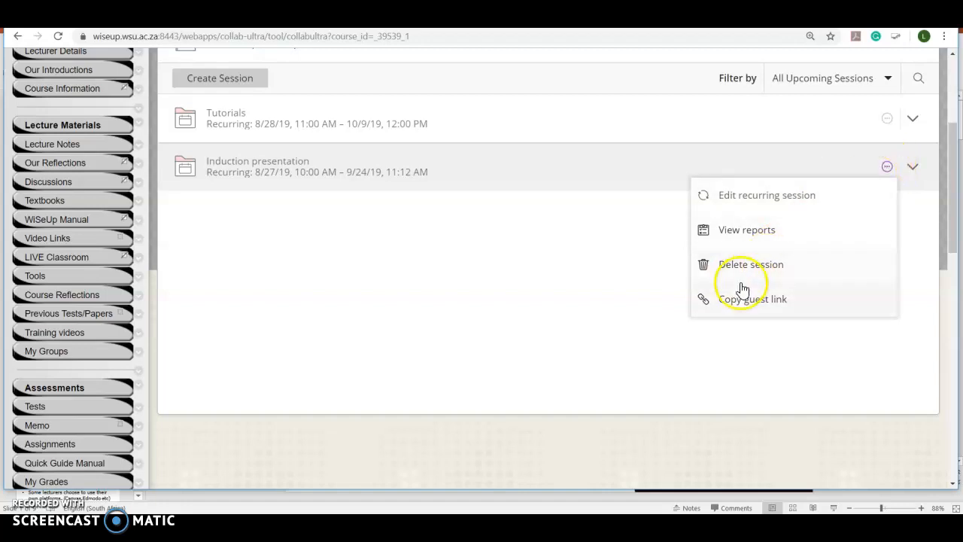
mouse_move(737, 304)
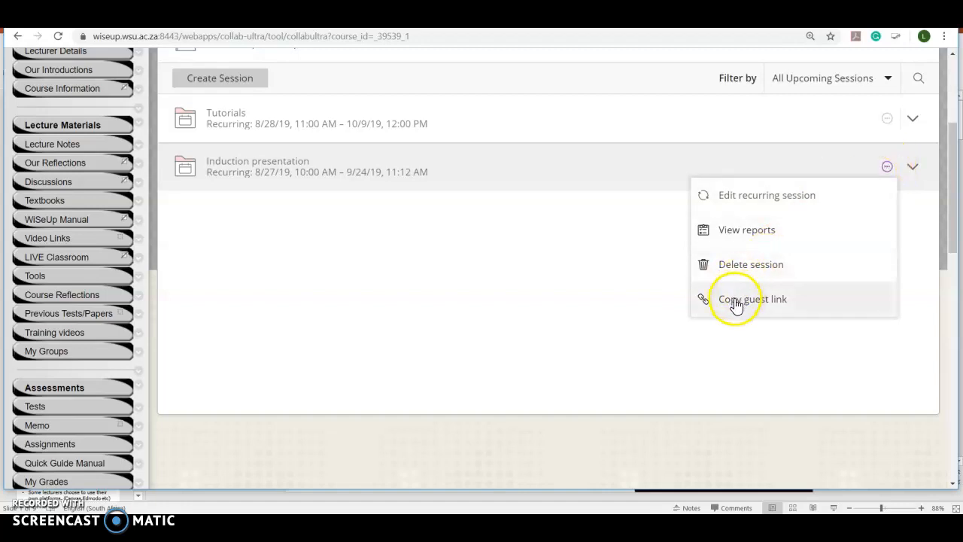
left_click(752, 298)
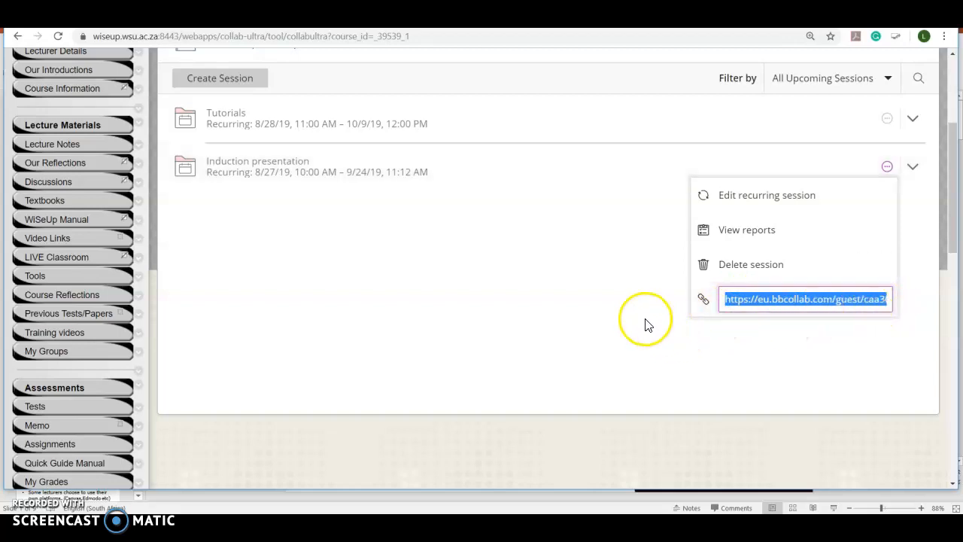
mouse_move(619, 310)
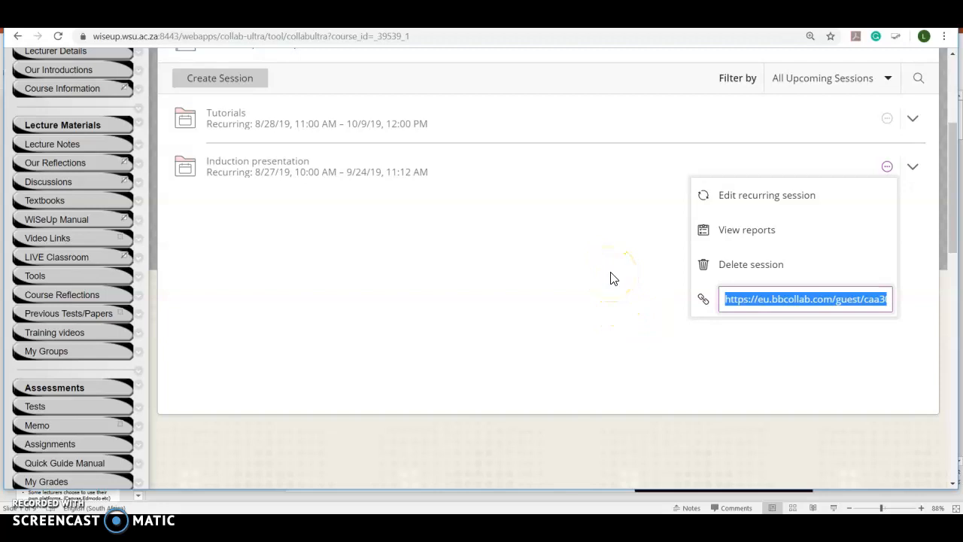
mouse_move(602, 349)
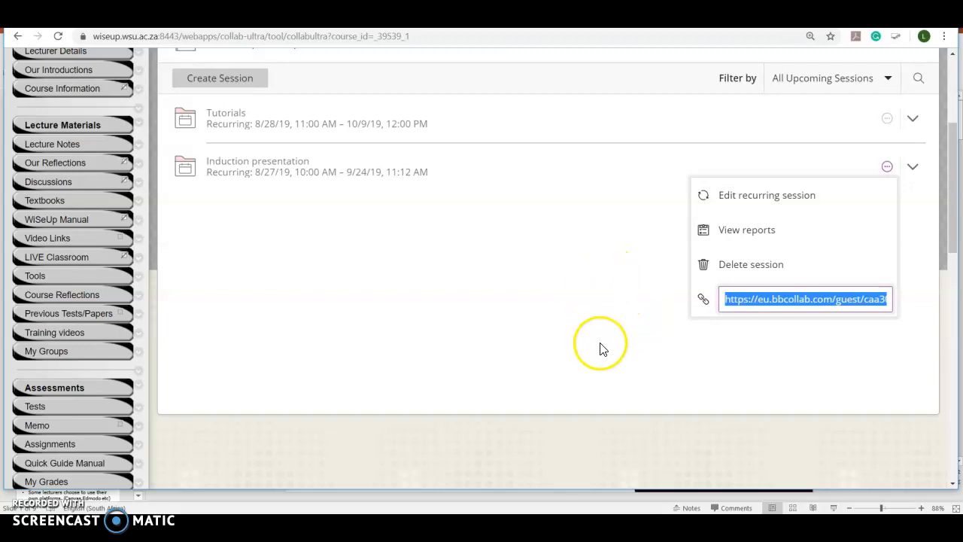
Dismiss the session options so the sessions list shows Tutorials and Induction presentation.
left_click(599, 343)
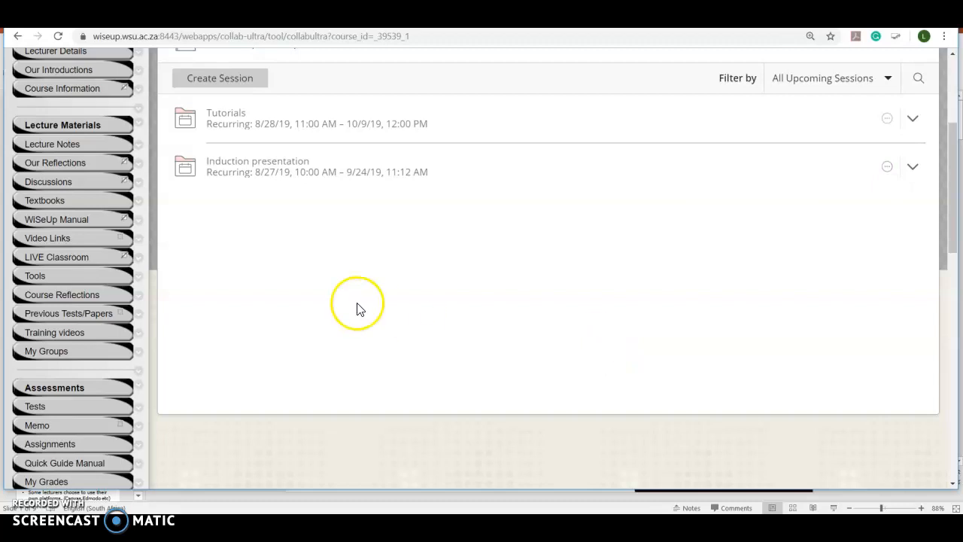
mouse_move(250, 268)
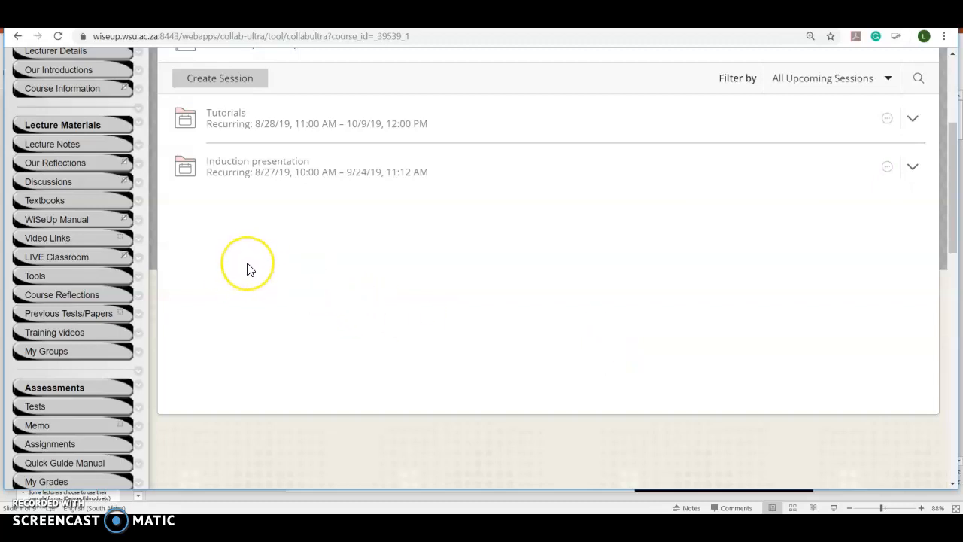
mouse_move(67, 128)
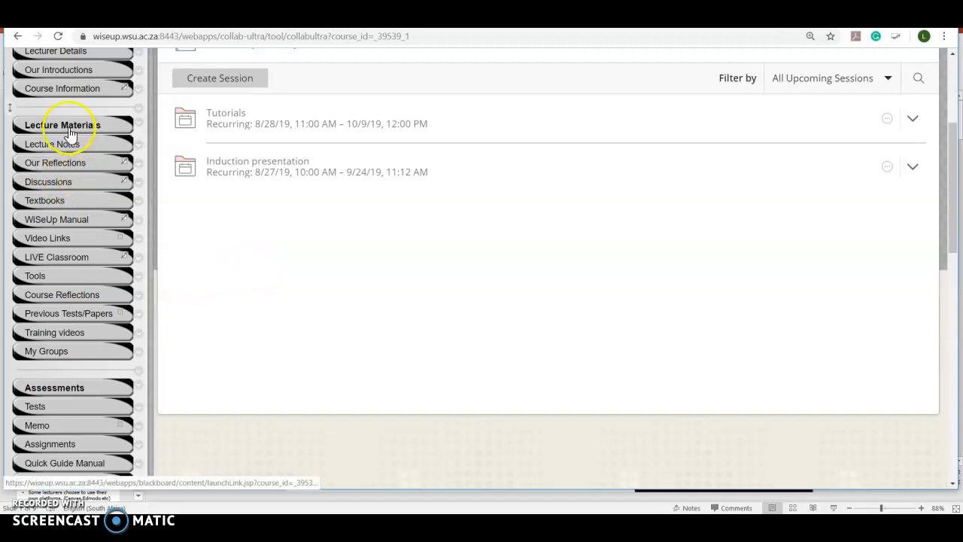